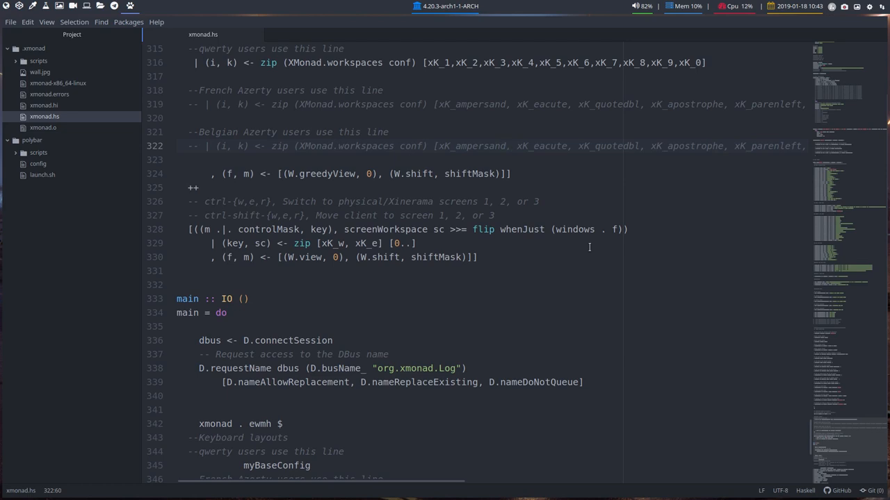
- Scroll through the modifier key settings and workspace list of xmonad.hs
click(506, 146)
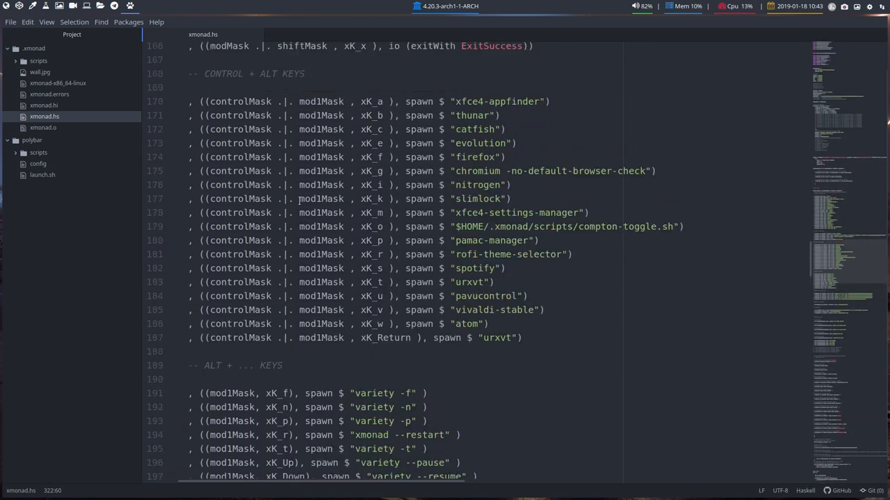
scroll(up, 3)
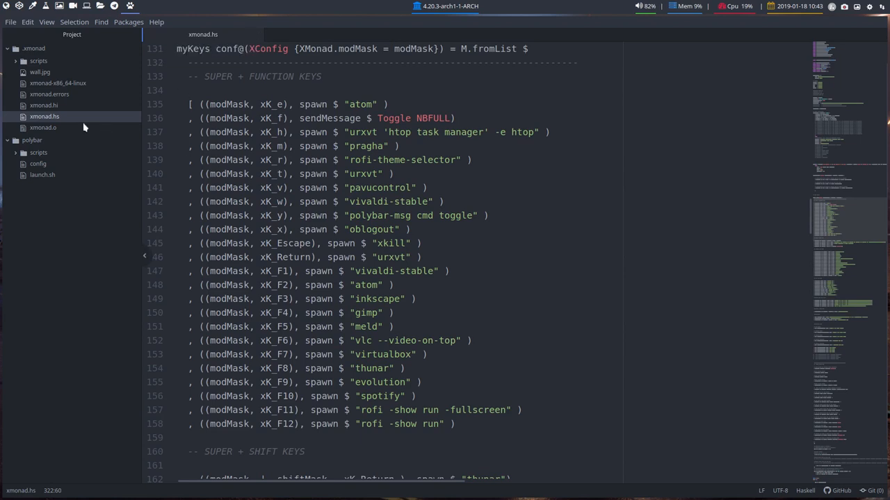
click(44, 117)
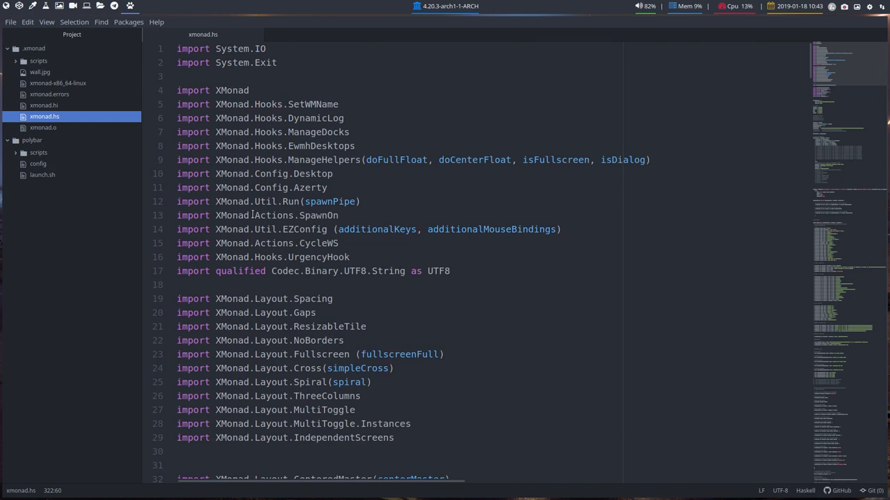
scroll(down, 3)
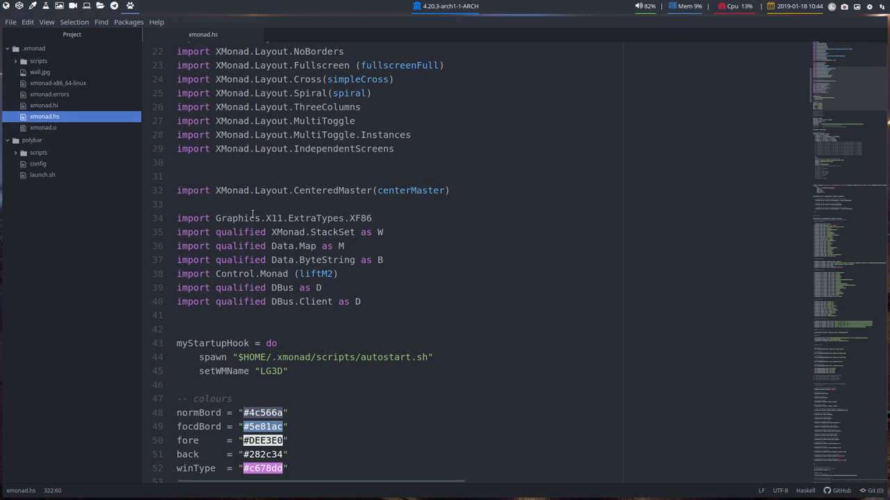
mouse_move(203, 328)
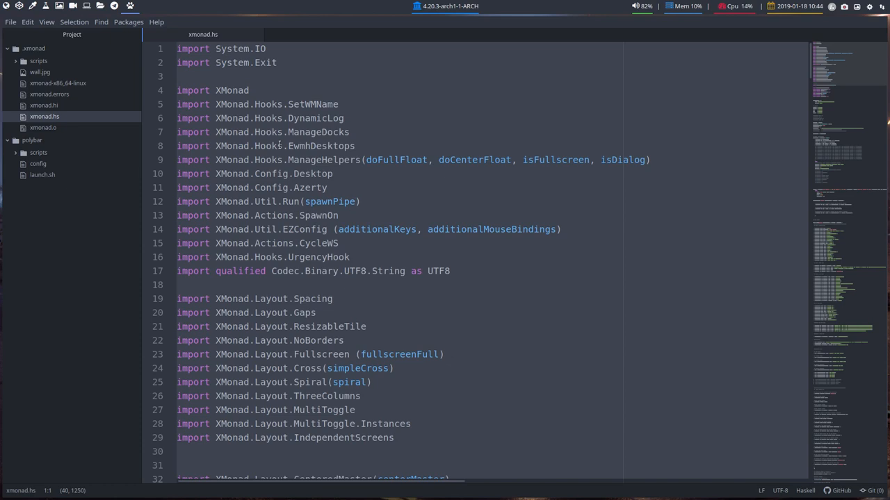
scroll(down, 3)
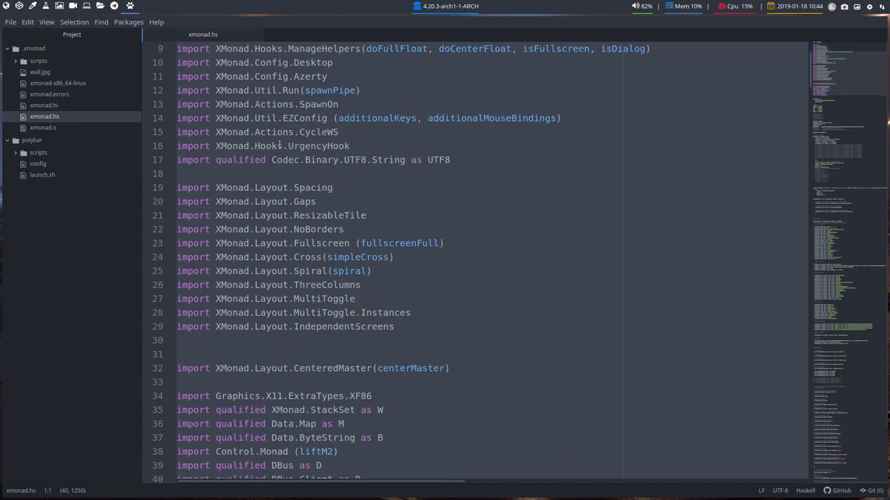
scroll(down, 3)
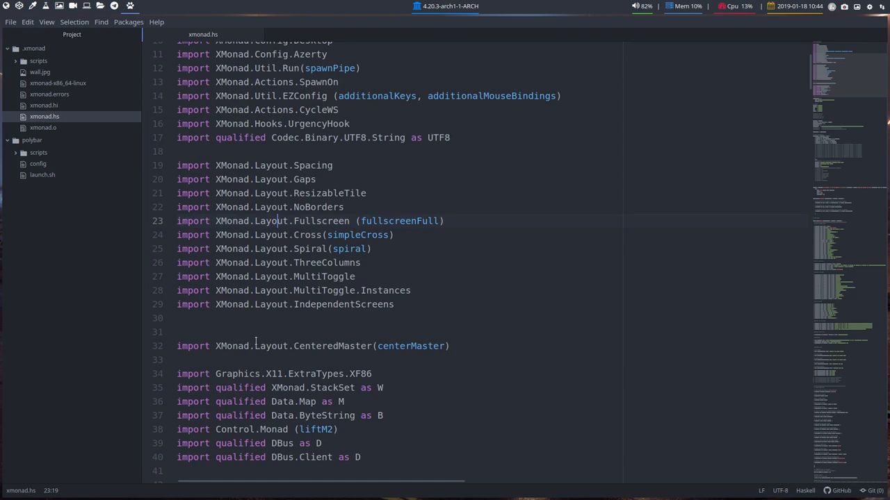
scroll(down, 3)
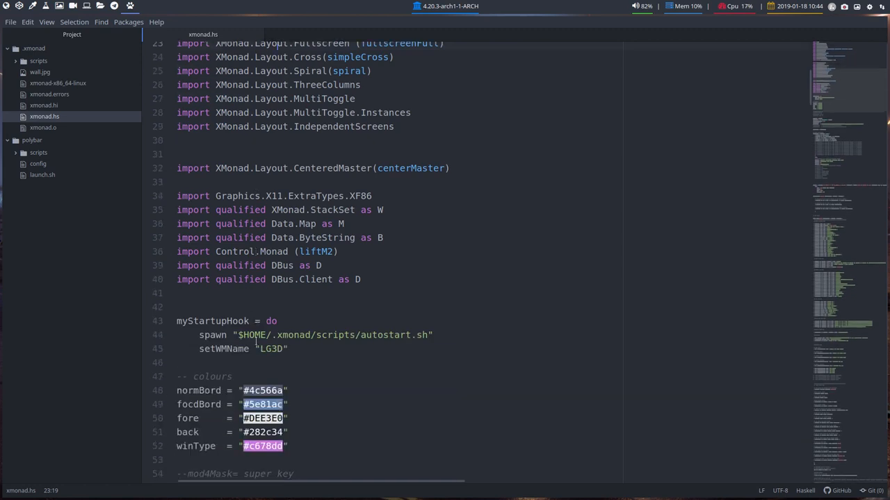
scroll(down, 3)
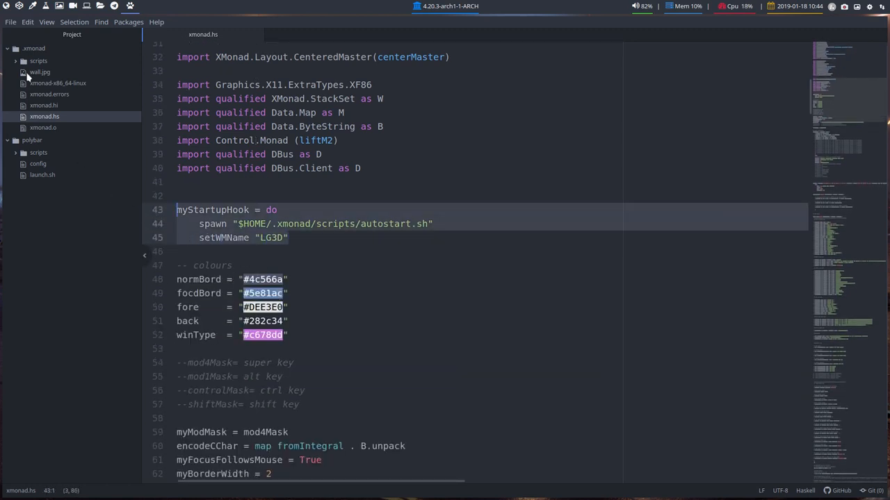
- Expand the scripts folder in the tree view and return Atom to full screen
click(39, 62)
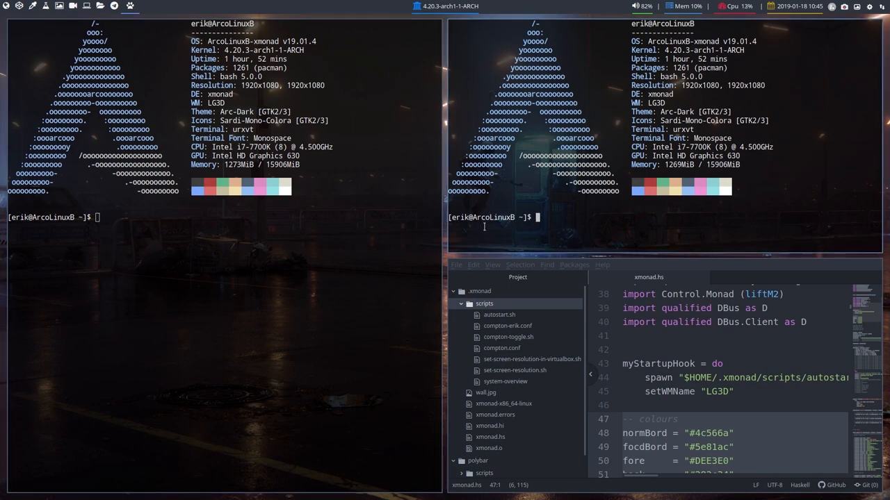
key(super+shift+q)
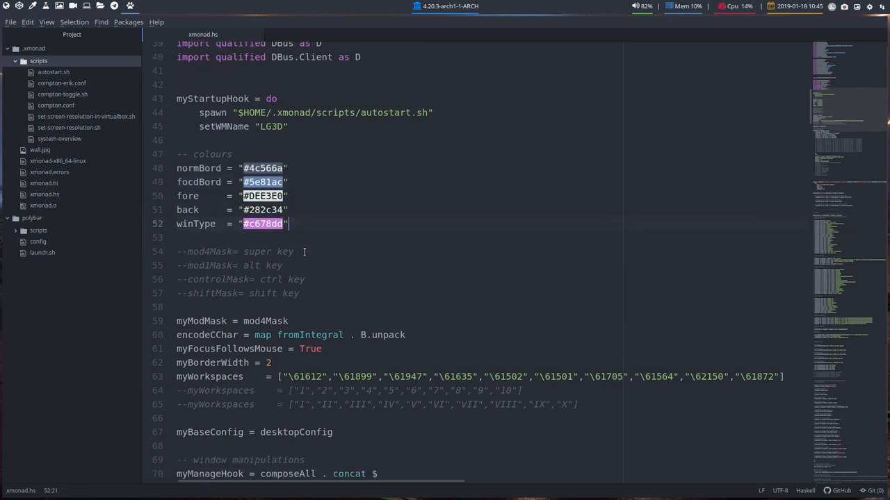
- Scroll down through myWorkspaces to the myBaseConfig and manage-hook rules
scroll(down, 3)
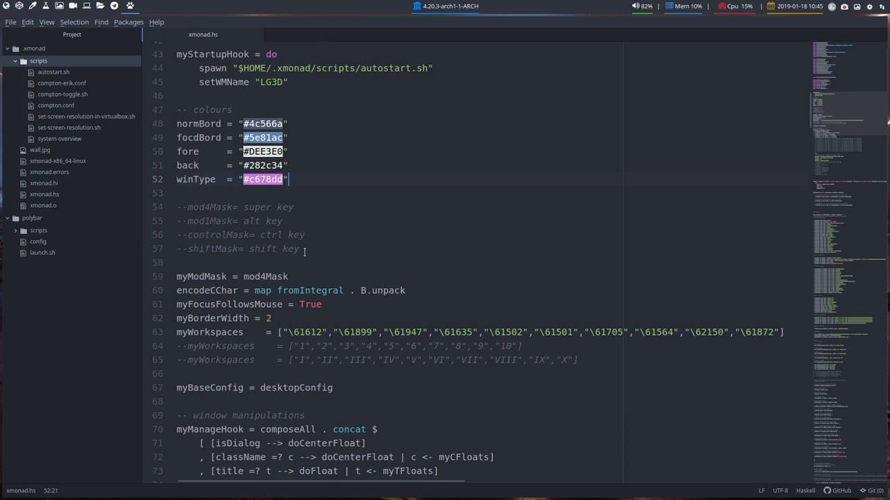
click(247, 207)
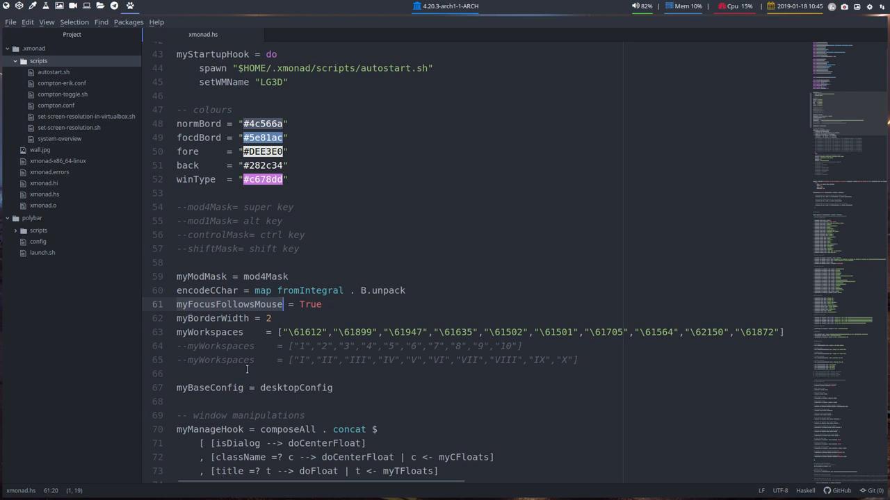
click(201, 318)
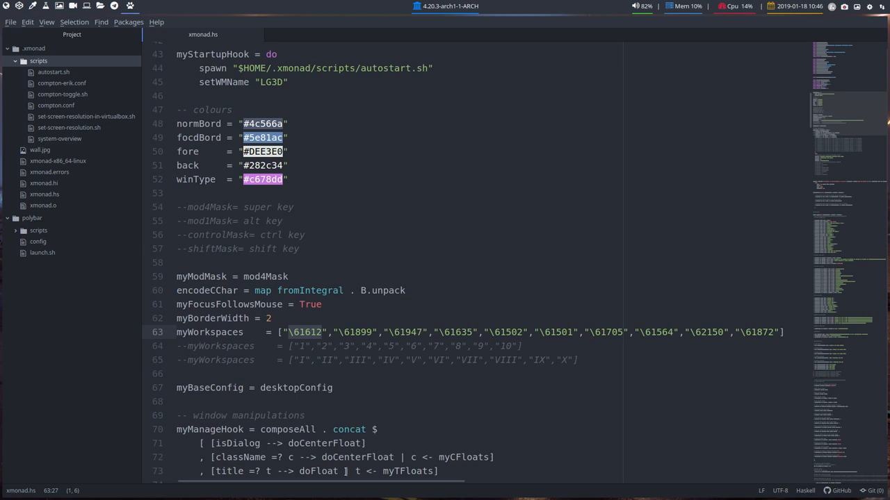
scroll(down, 3)
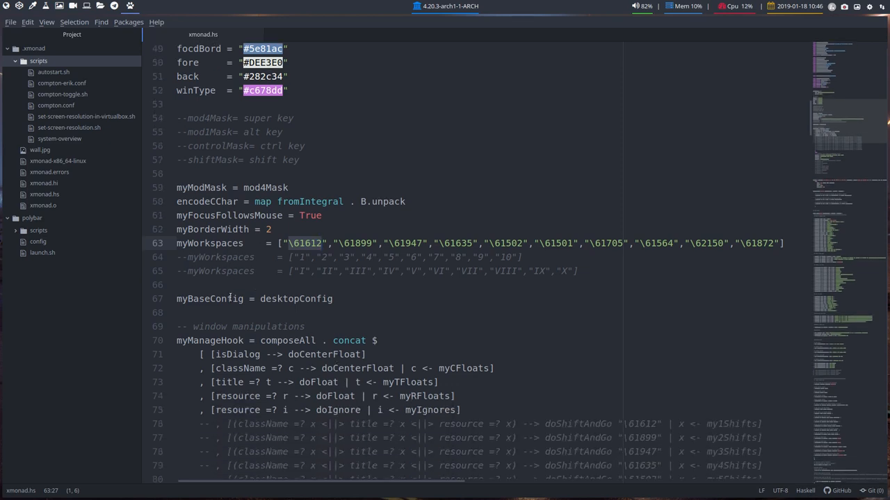
scroll(down, 3)
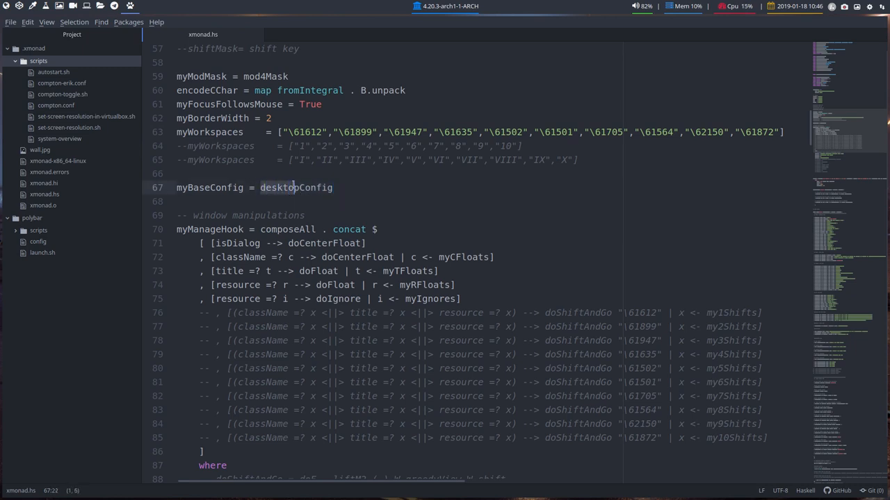
- Select the word desktopConfig so xmonad tiles the urxvt terminals beside Atom
click(298, 188)
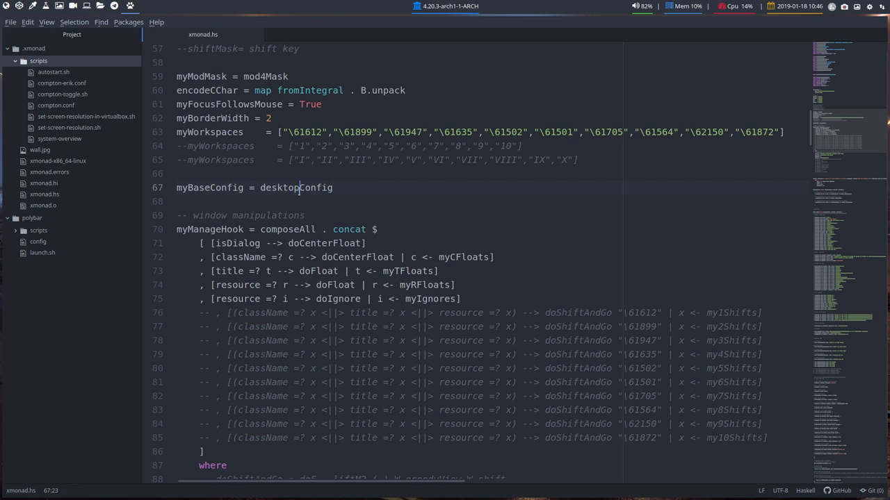
double_click(295, 188)
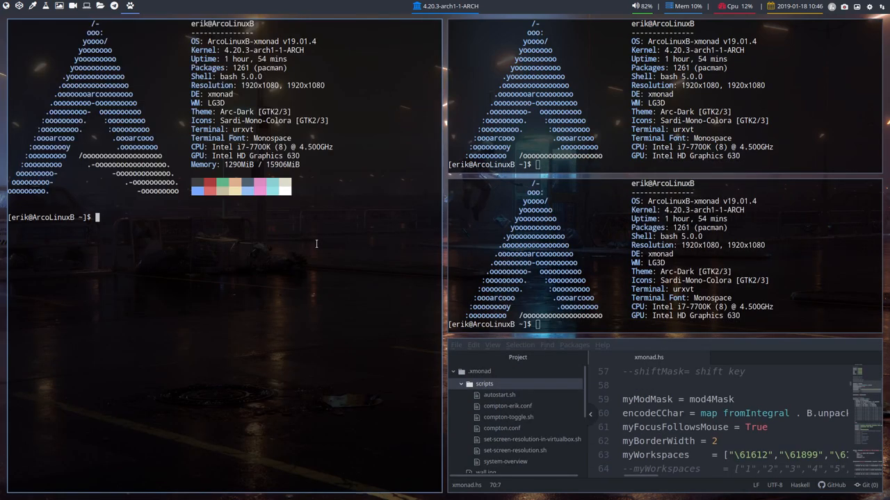
- Close the extra terminal windows so Atom fills the screen again
key(Super+Shift+Q)
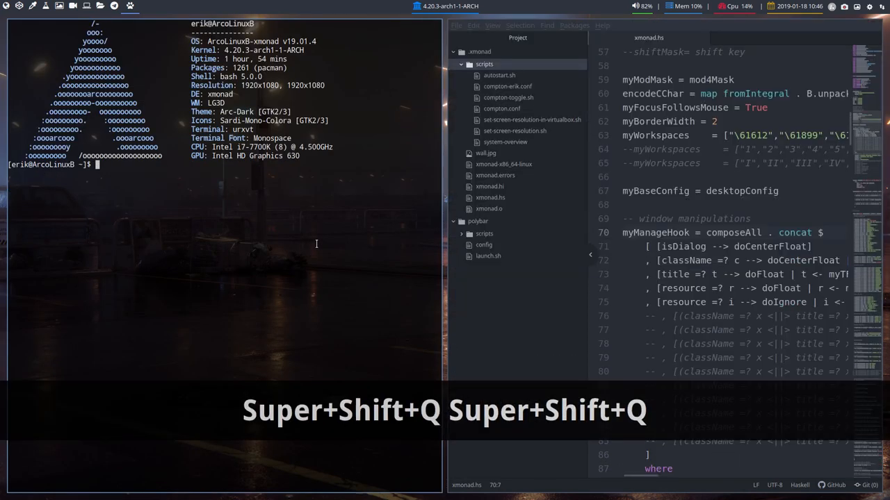
key(super+shift+q)
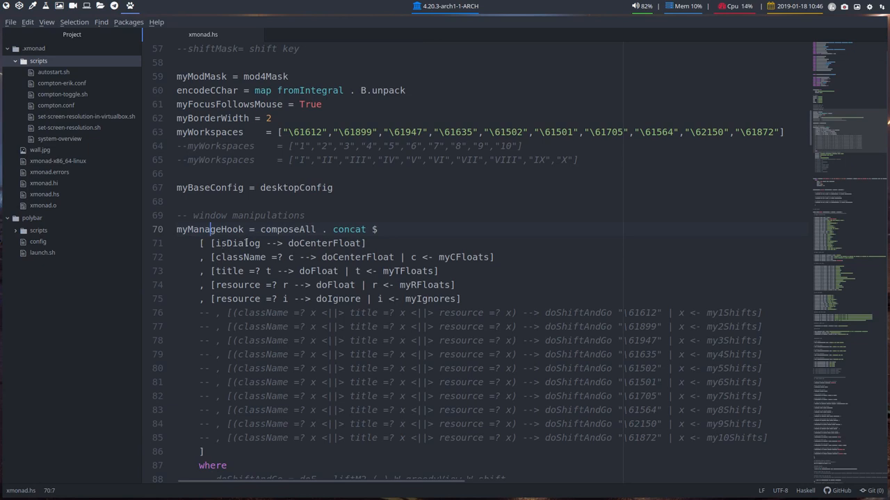
- Bring up and dismiss the open-file dialog, then select a word in the myManageHook float lists
click(12, 22)
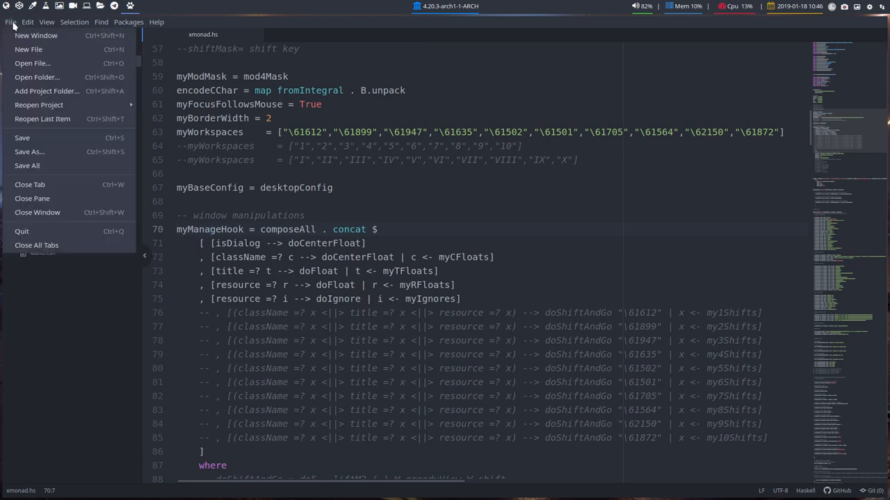
click(33, 62)
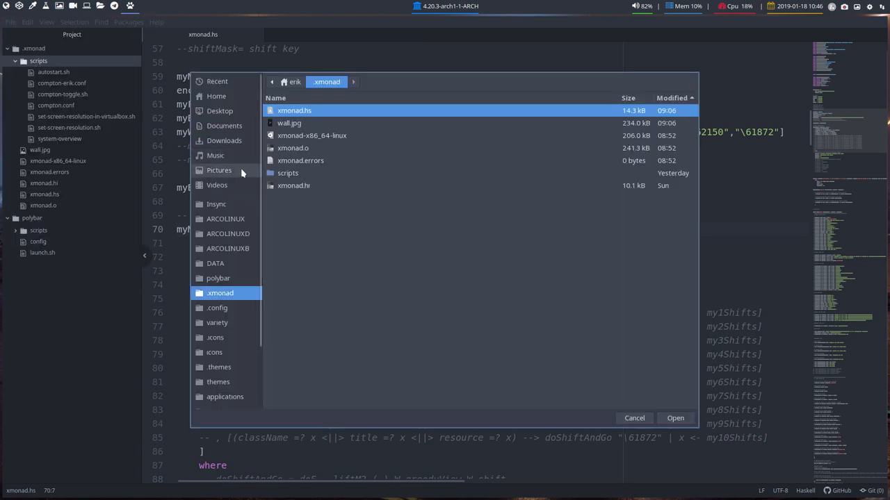
mouse_move(489, 375)
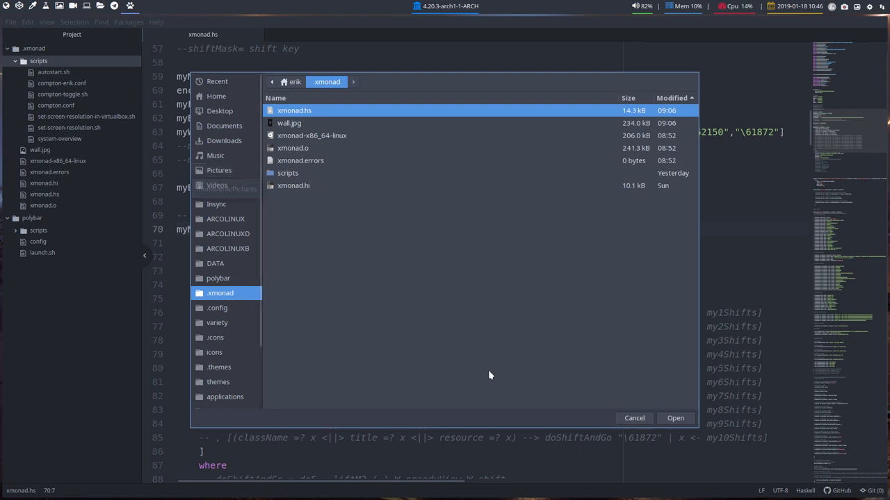
click(633, 418)
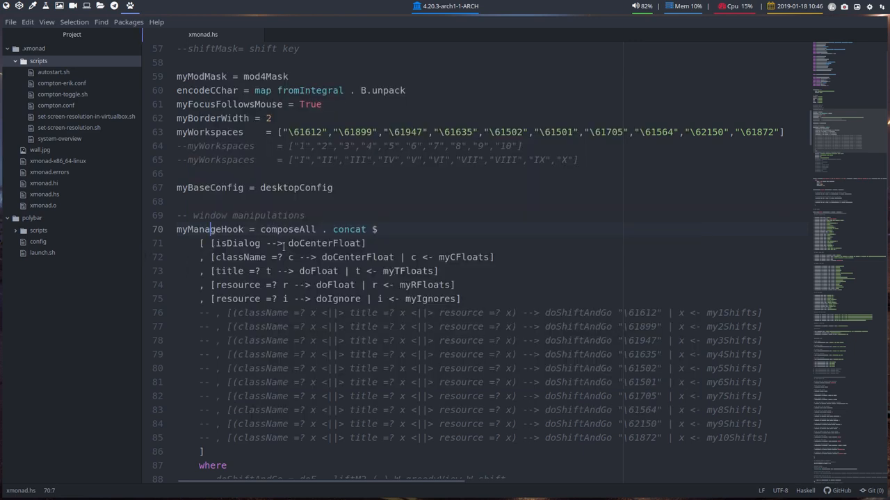
double_click(324, 243)
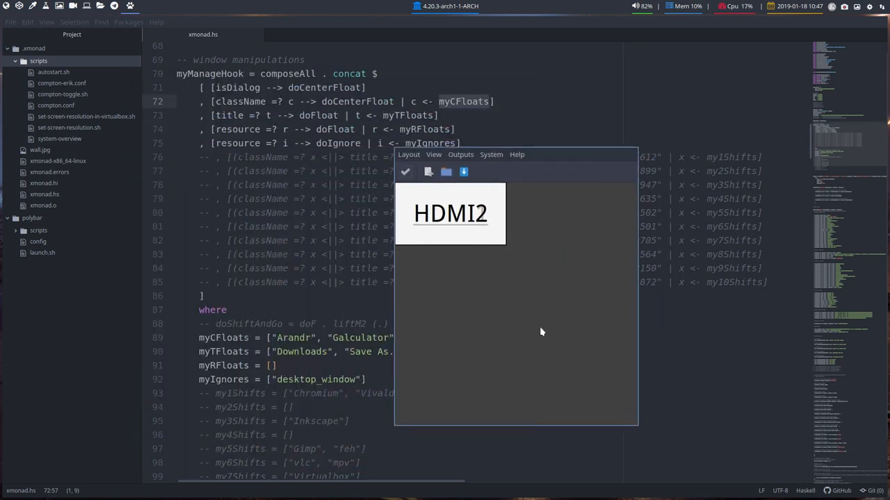
mouse_move(545, 328)
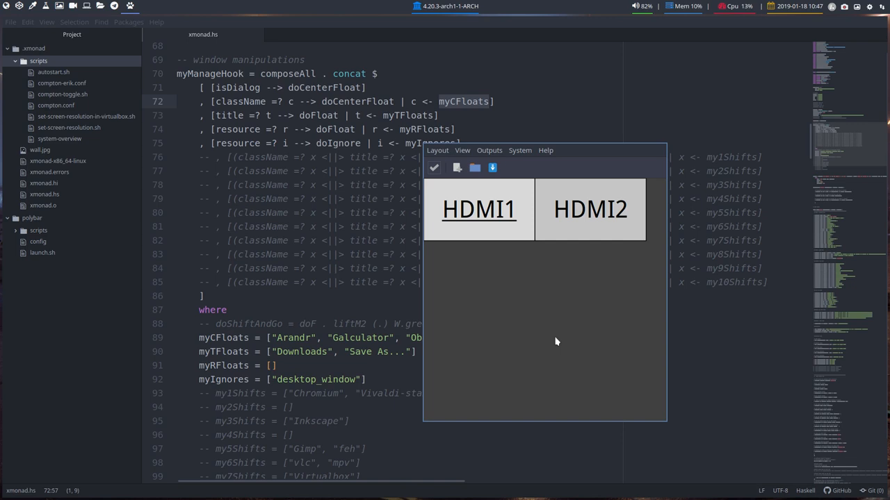
mouse_move(583, 291)
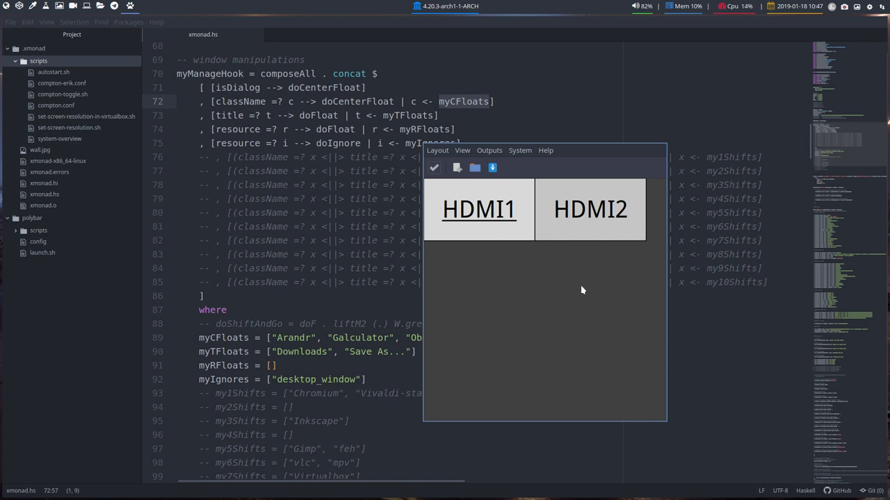
mouse_move(438, 151)
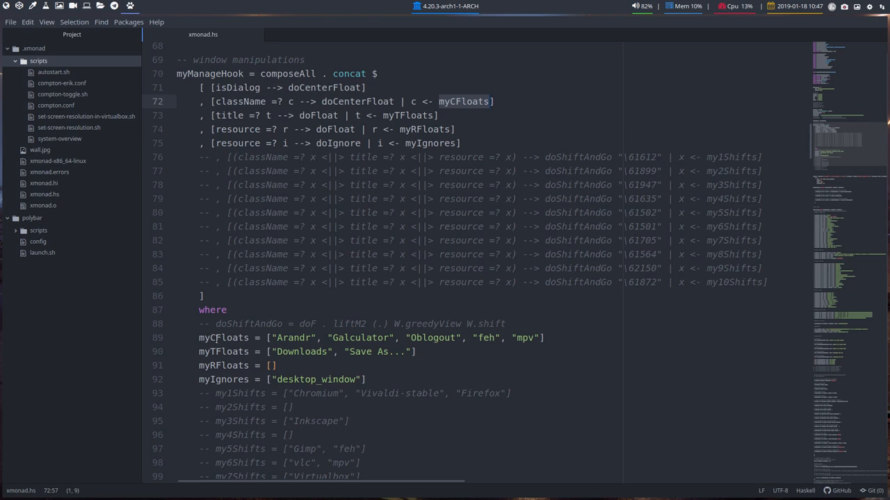
click(355, 338)
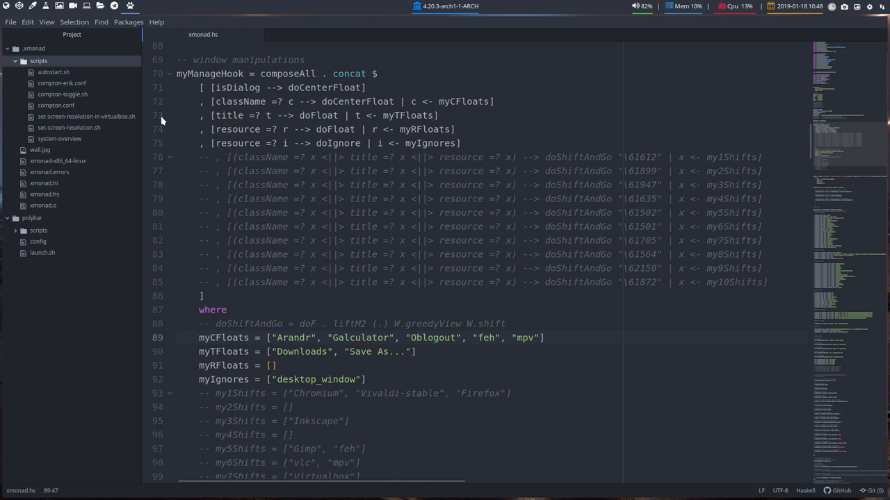
click(229, 115)
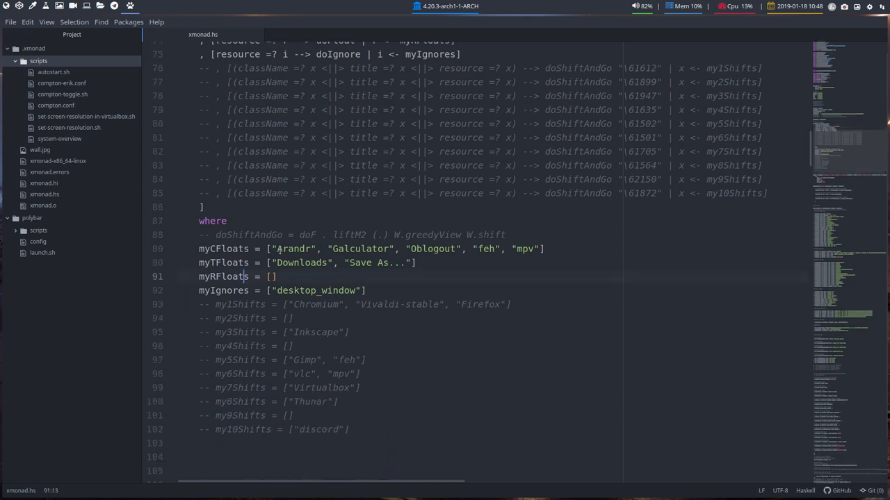
scroll(down, 3)
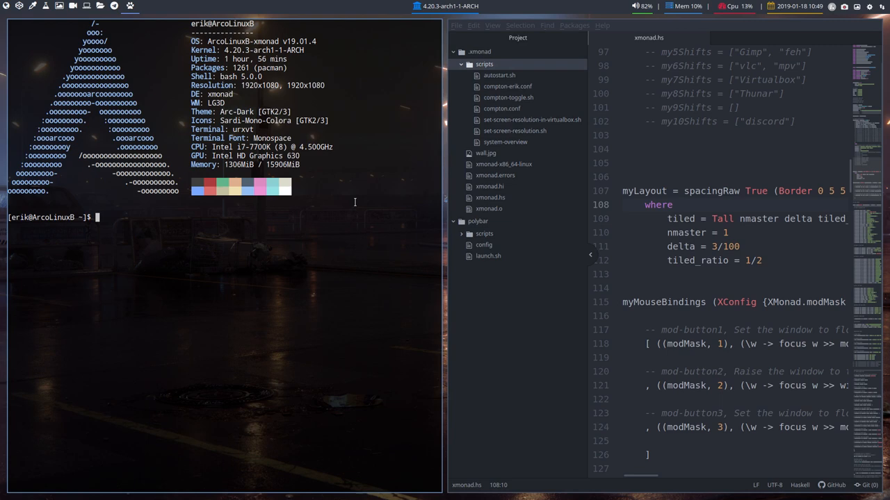
- Close the urxvt terminal with Super+Shift+Q so Atom fills the screen at myLayout
key(super+shift+q)
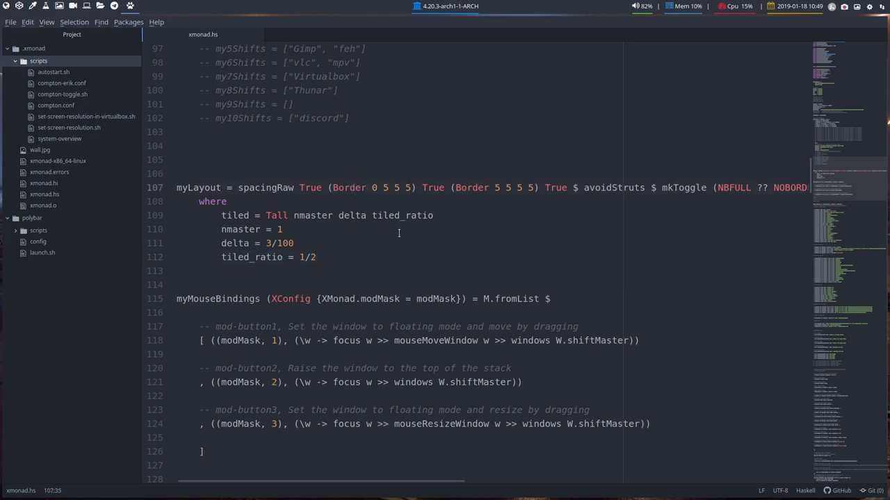
- Scroll past myLayout and highlight the mod-button2 raise-window binding in myMouseBindings
scroll(down, 3)
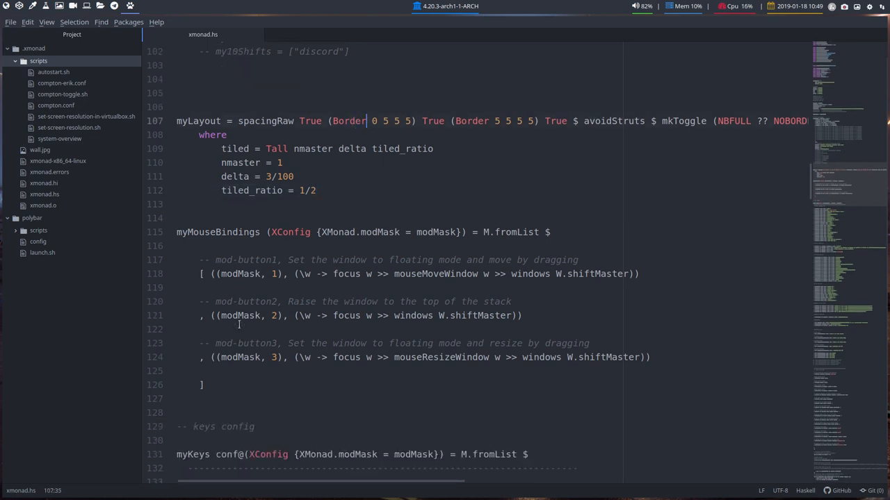
click(208, 385)
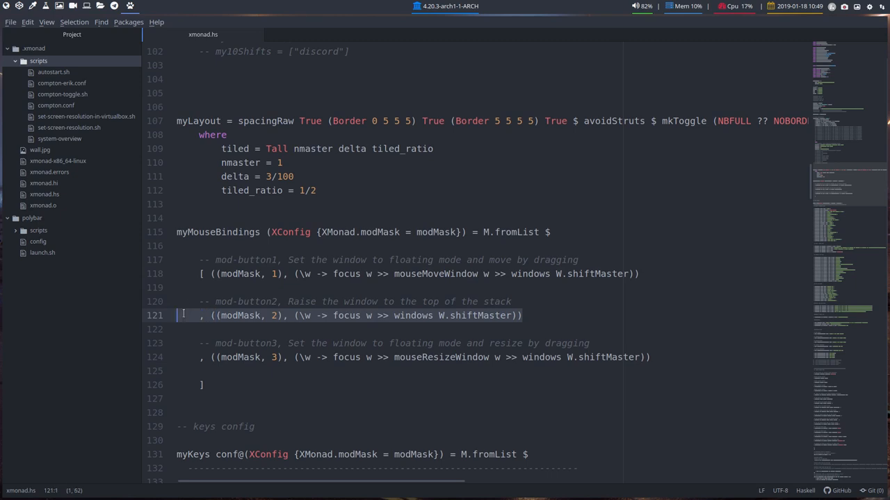
scroll(down, 3)
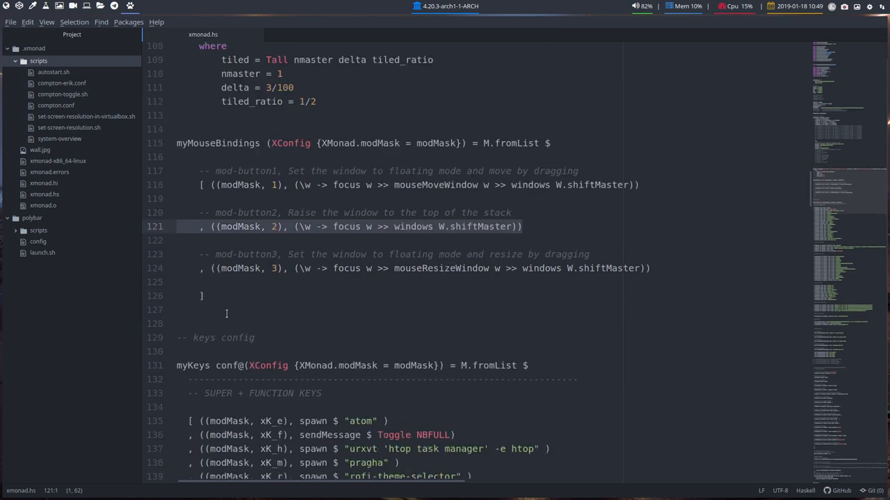
- Scroll into myKeys, highlight the xK_r rofi-theme-selector binding and trigger Super+r
scroll(down, 3)
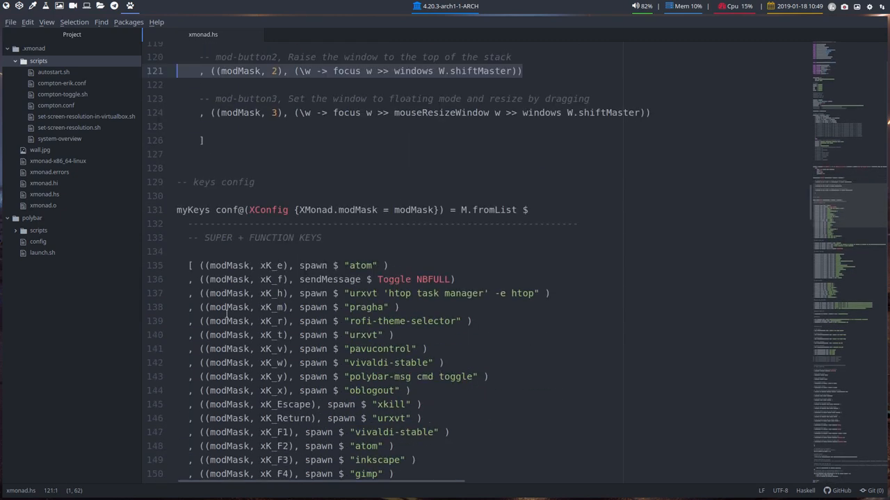
scroll(down, 3)
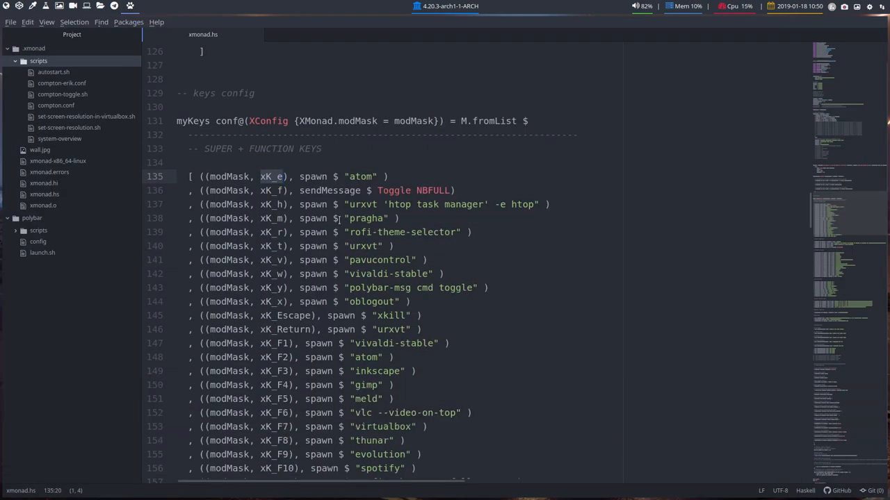
click(284, 218)
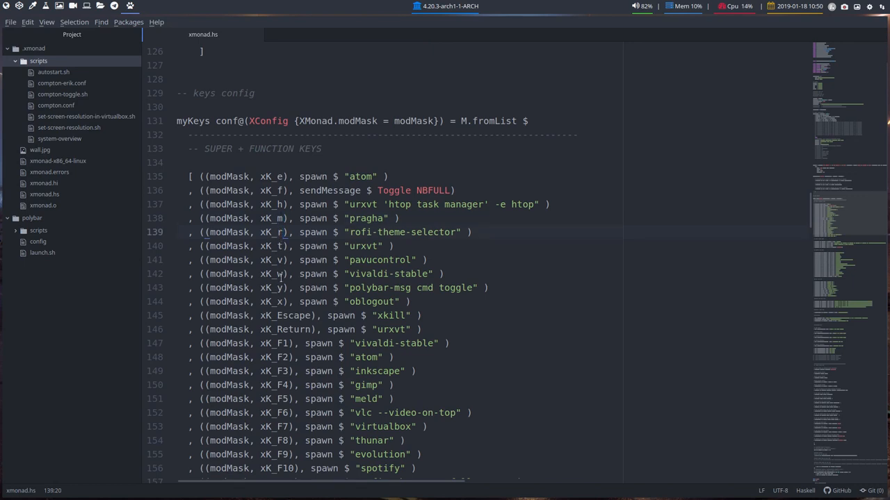
key(Super+r)
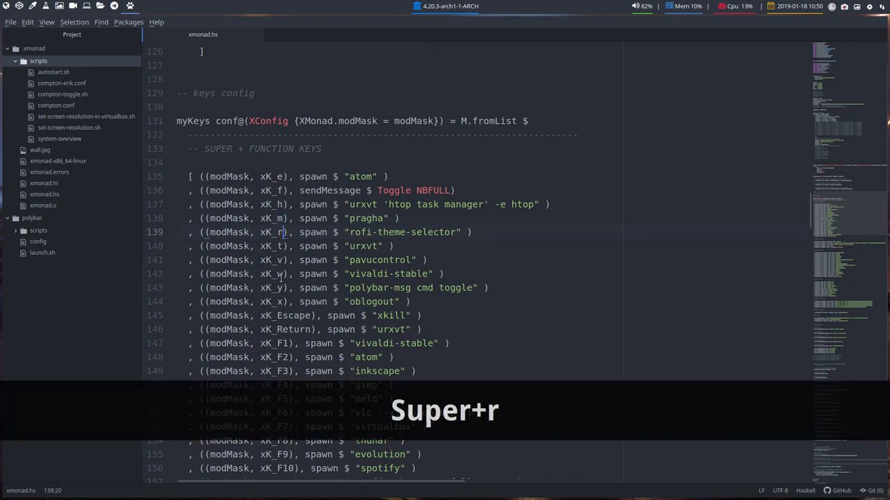
key(Super+r)
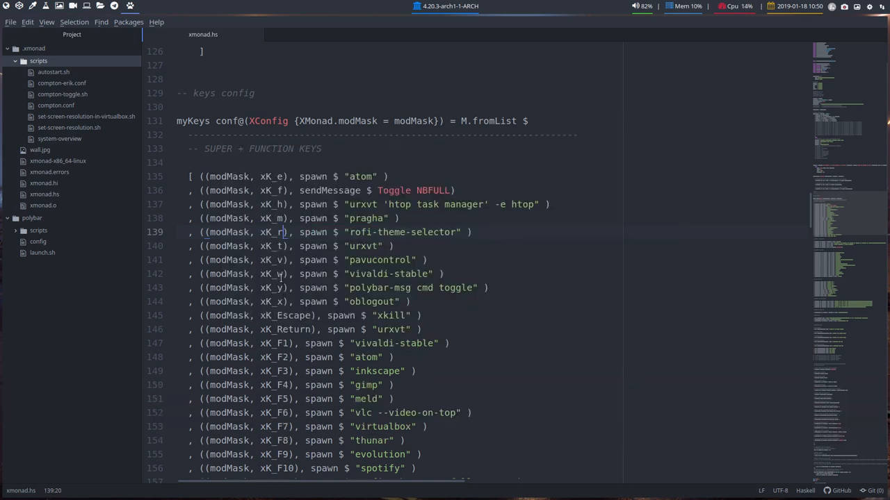
- Scroll to the Super+Shift bindings, highlight the xK_d dmenu line and continue to the Control+Alt keys
scroll(down, 3)
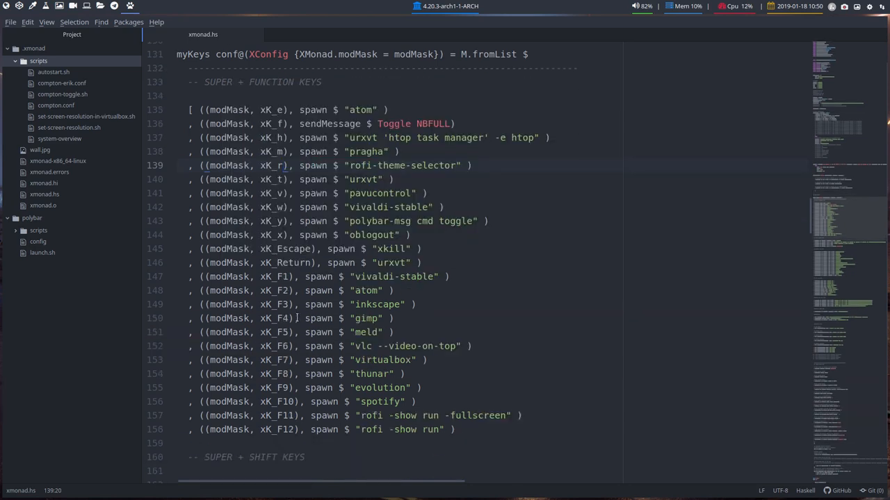
scroll(down, 3)
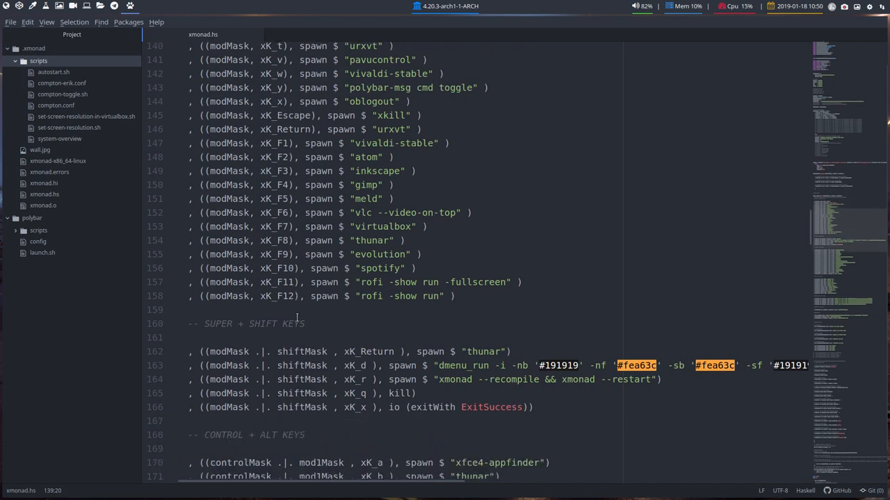
scroll(down, 3)
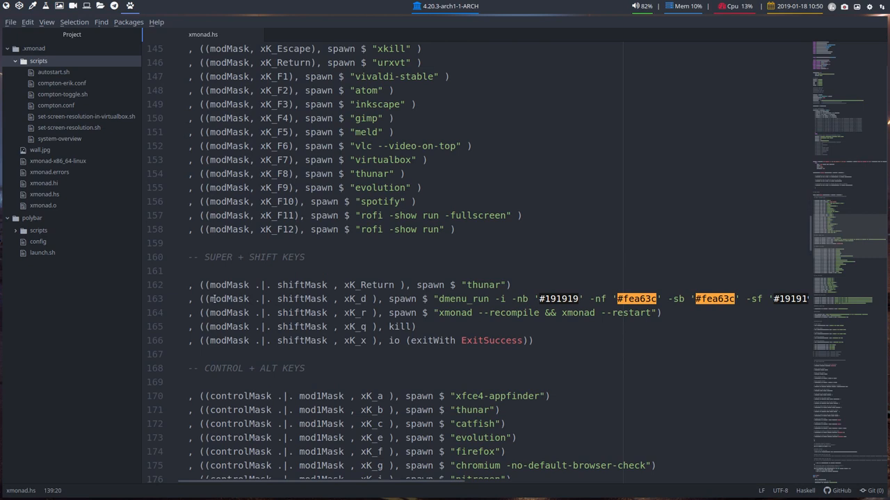
click(178, 299)
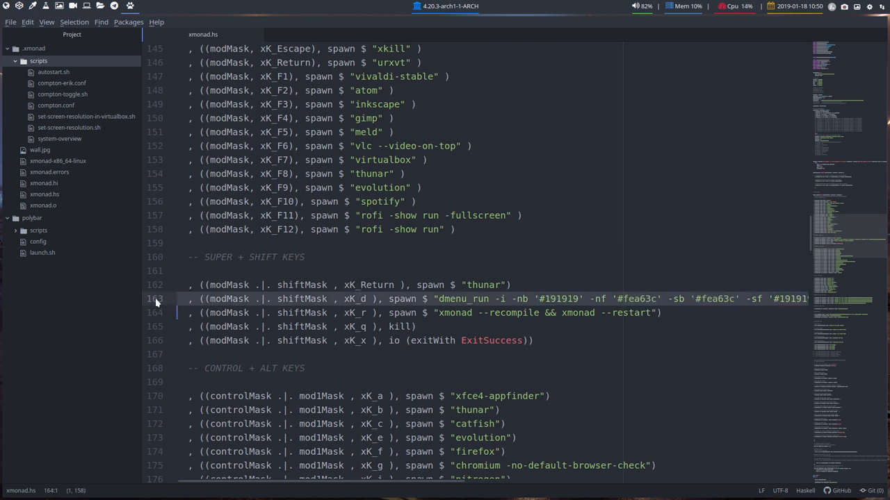
key(Super+Shift+D)
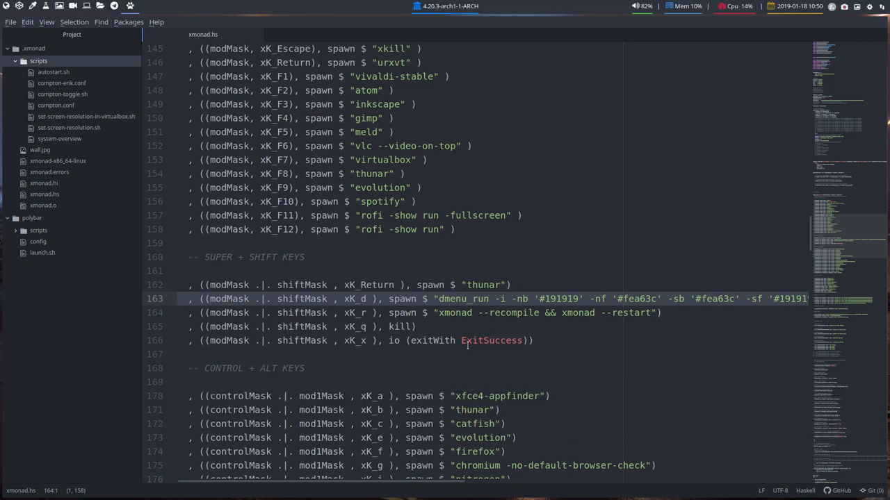
scroll(down, 3)
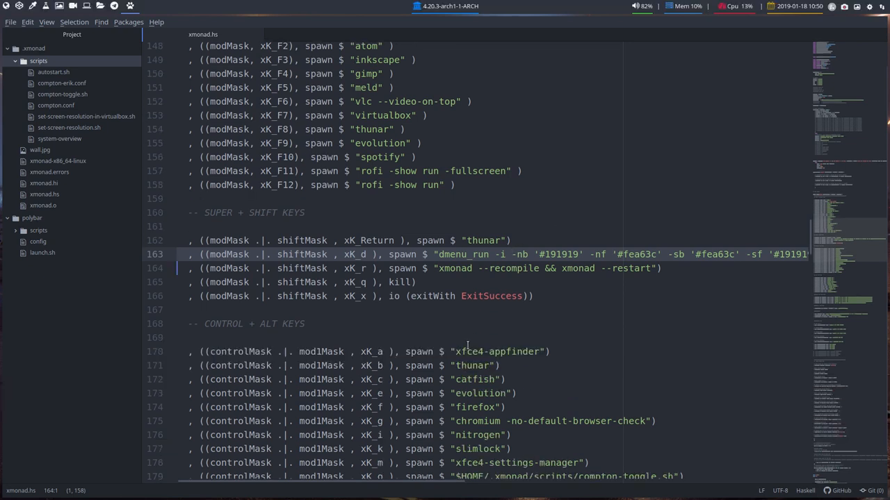
scroll(down, 3)
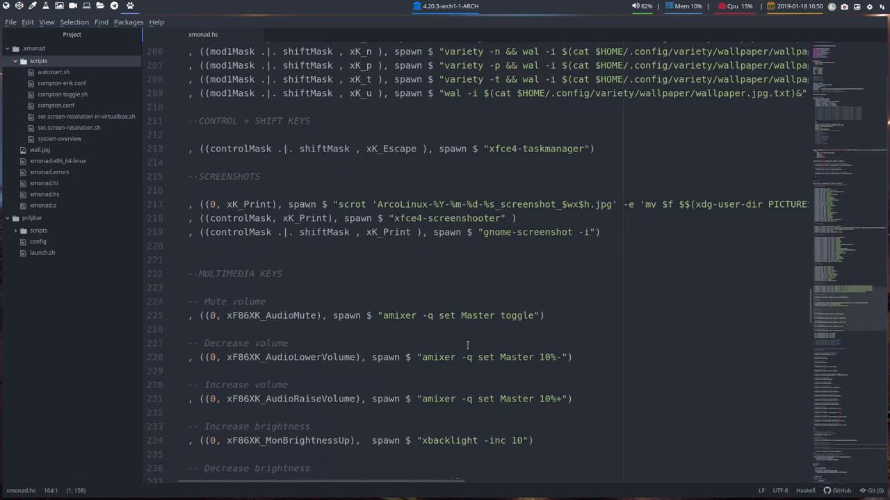
- Scroll to MULTIMEDIA KEYS and select the four commented-out playerctl lines 244–247
scroll(down, 3)
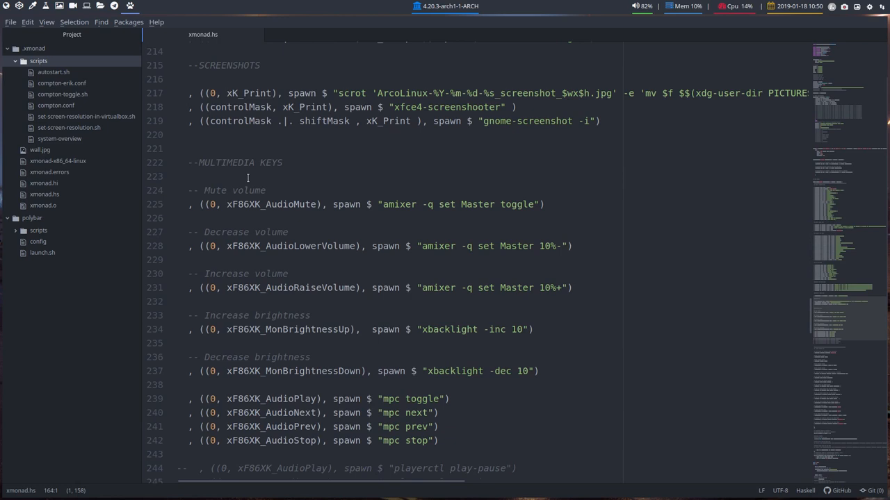
mouse_move(453, 253)
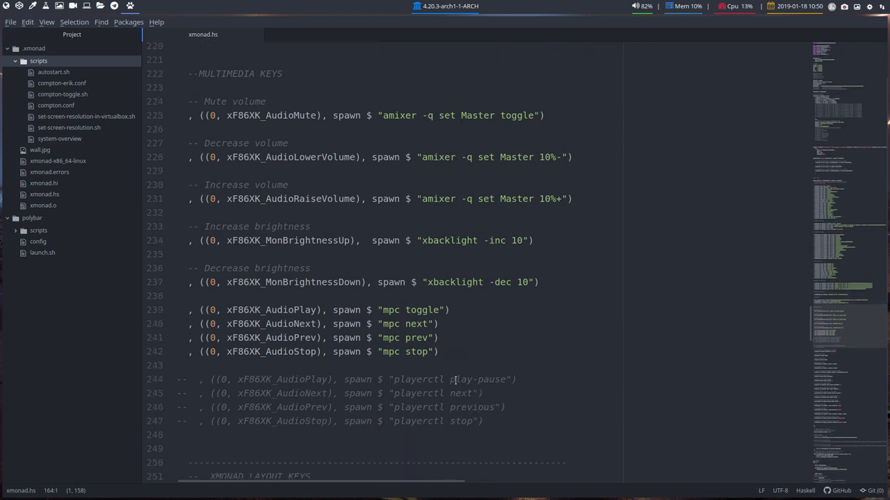
scroll(down, 3)
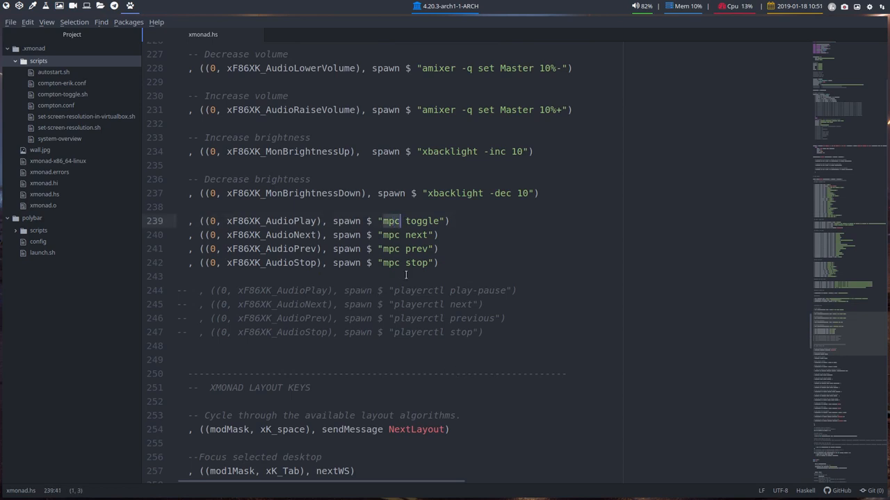
click(410, 290)
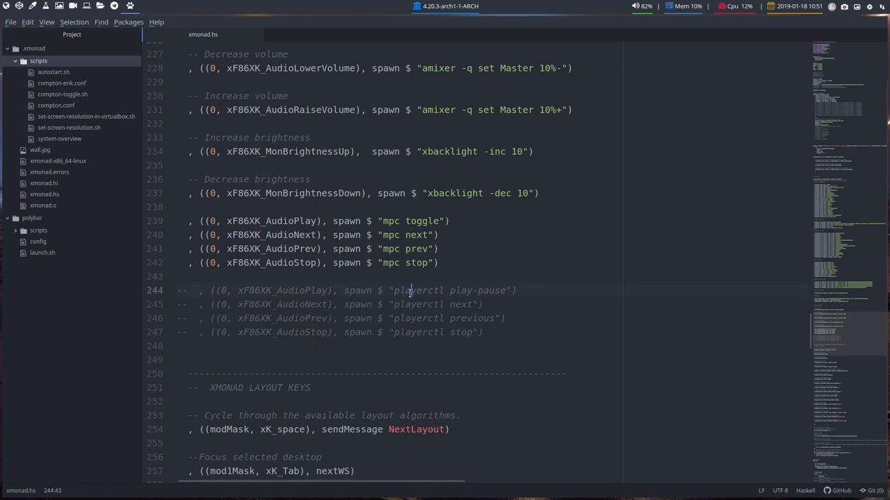
drag(410, 290, 483, 332)
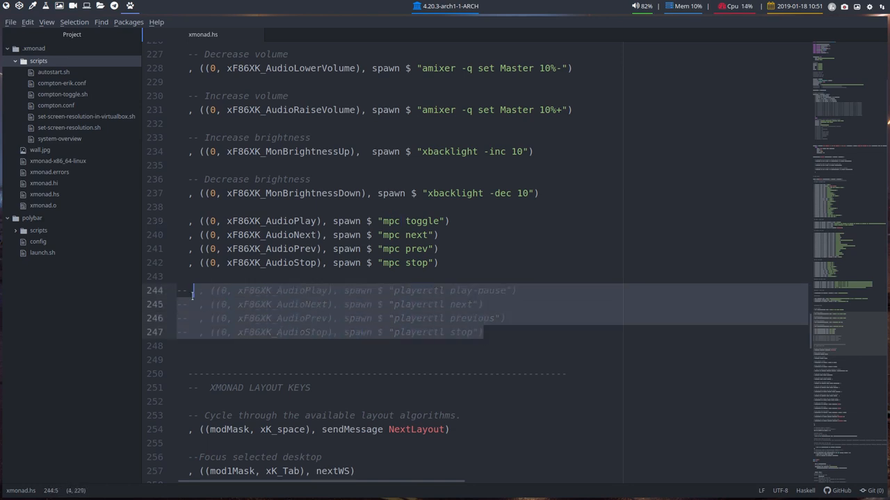
click(410, 263)
text(n)
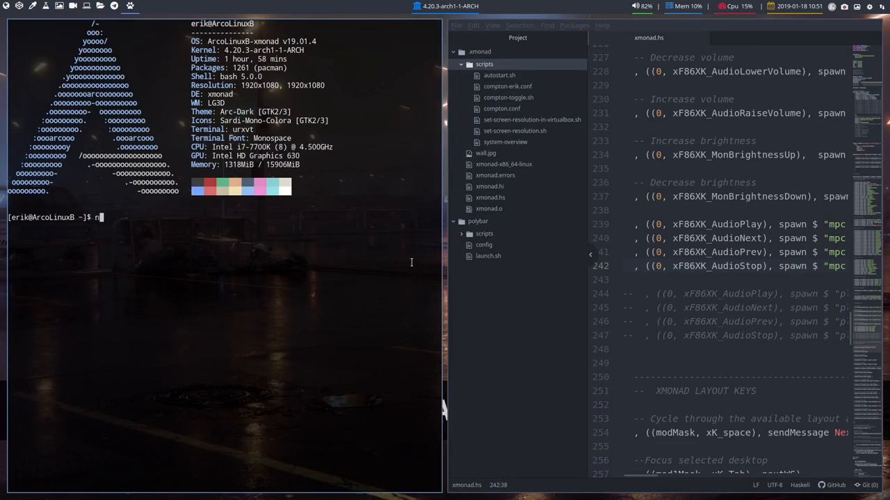
- Type cmpcpp in urxvt, then close the terminal with Super+Shift+q leaving Atom full screen
text(cmpcpp)
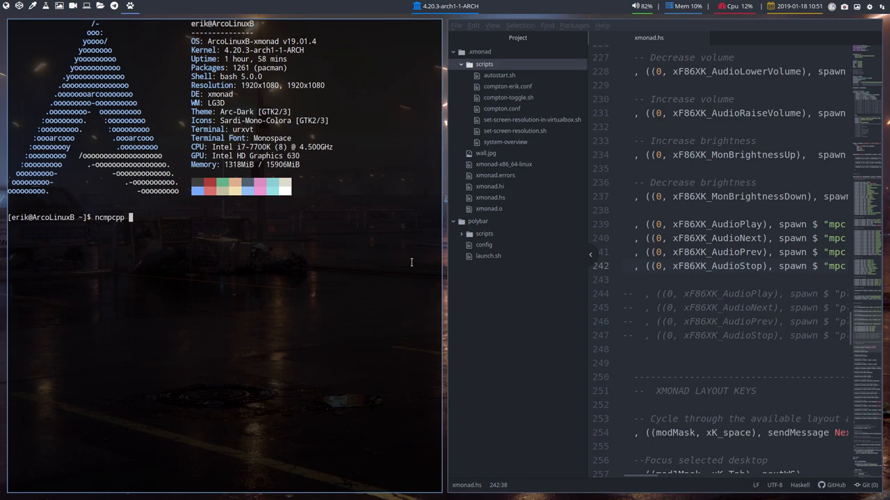
key(Super+Shift+q)
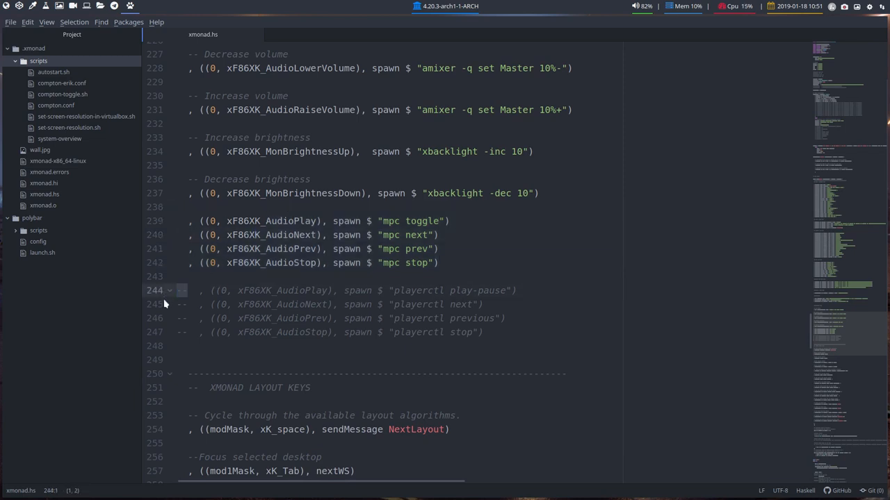
click(180, 220)
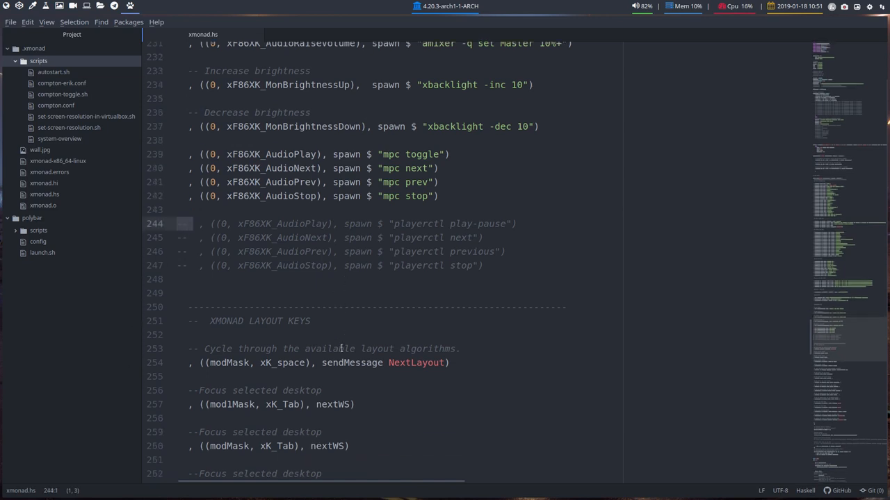
scroll(down, 3)
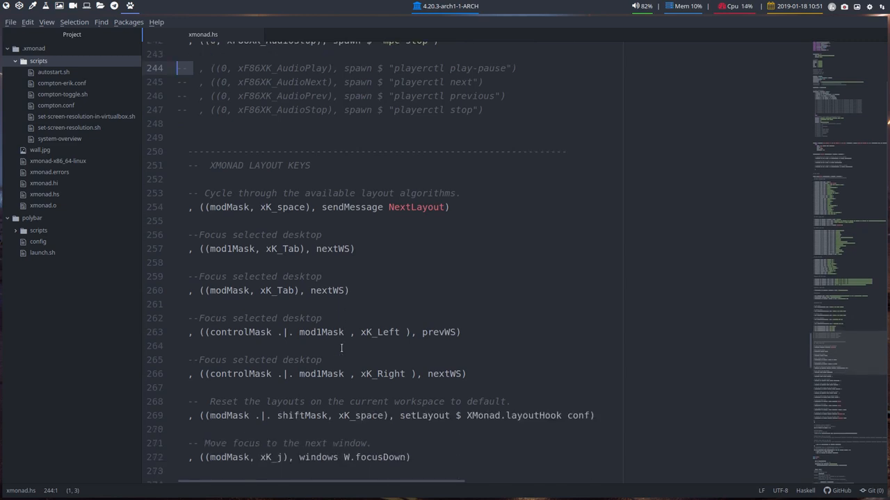
scroll(down, 3)
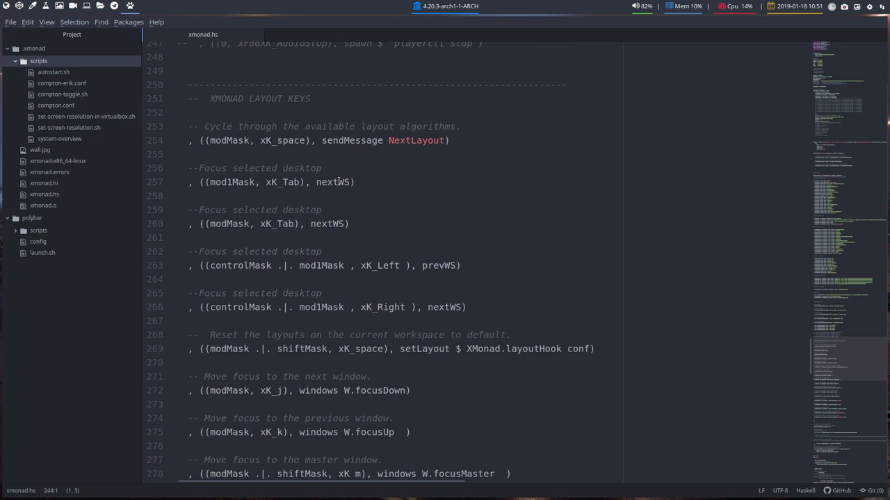
mouse_move(323, 214)
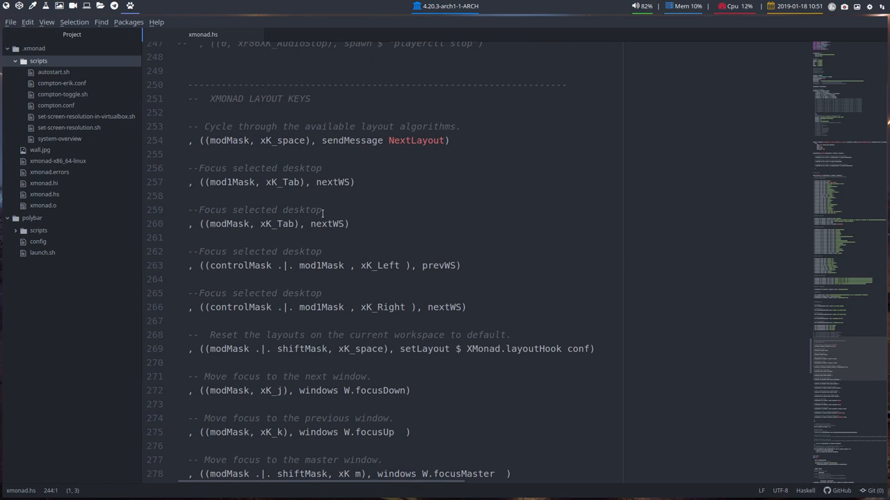
scroll(down, 3)
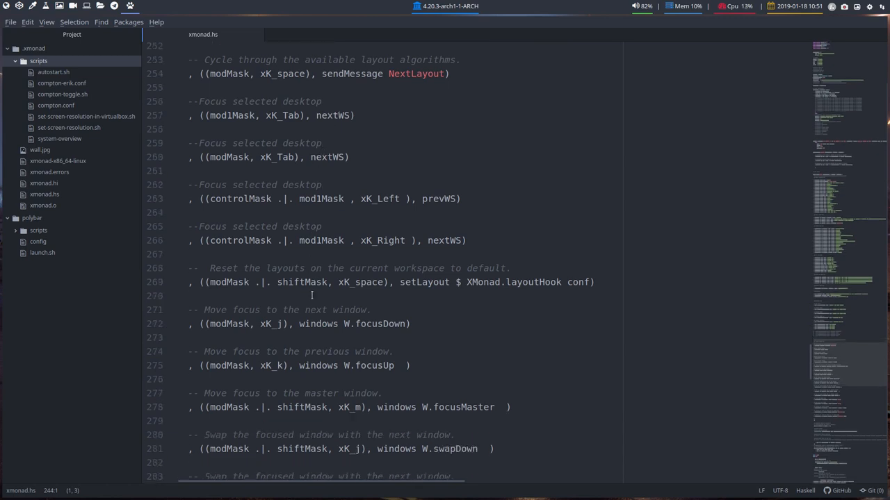
scroll(down, 3)
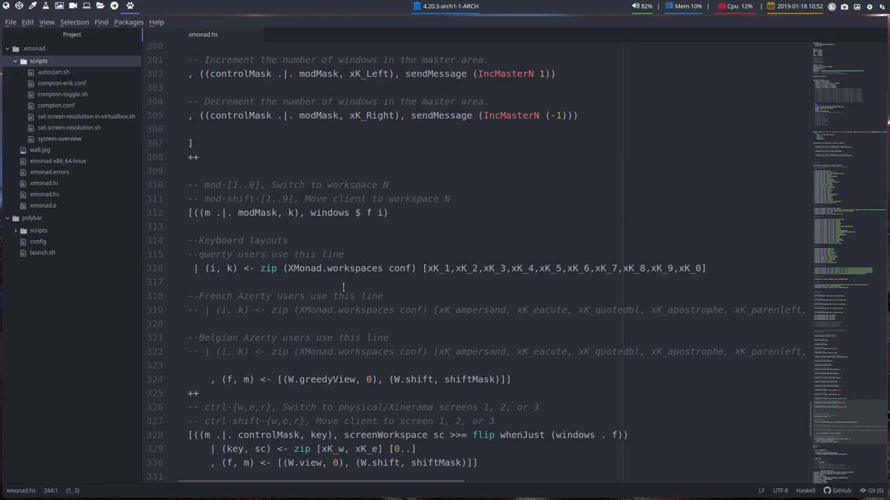
click(250, 157)
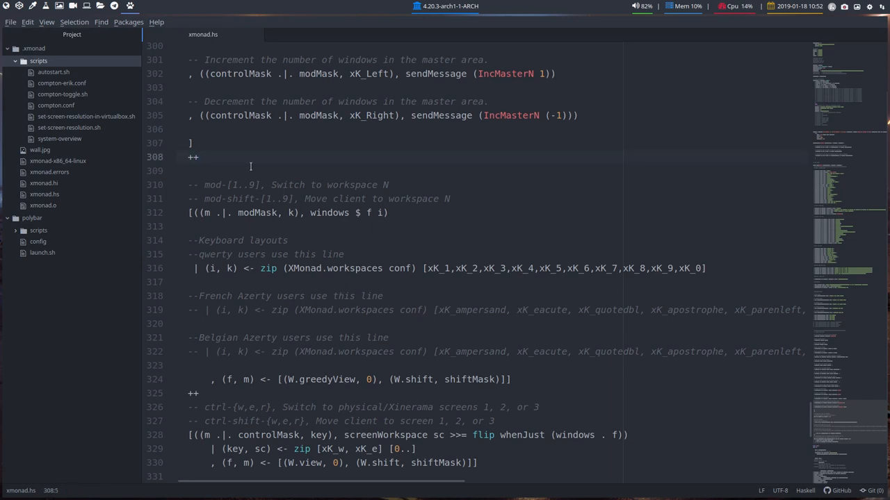
click(198, 157)
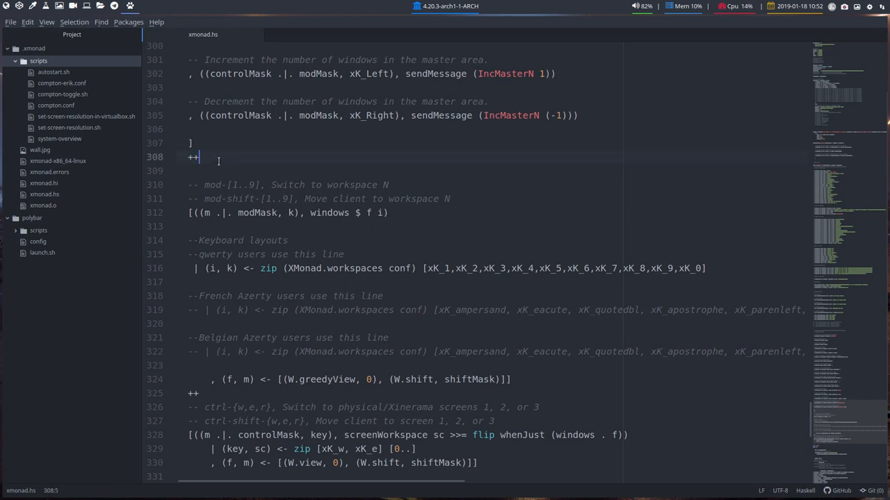
text(&)
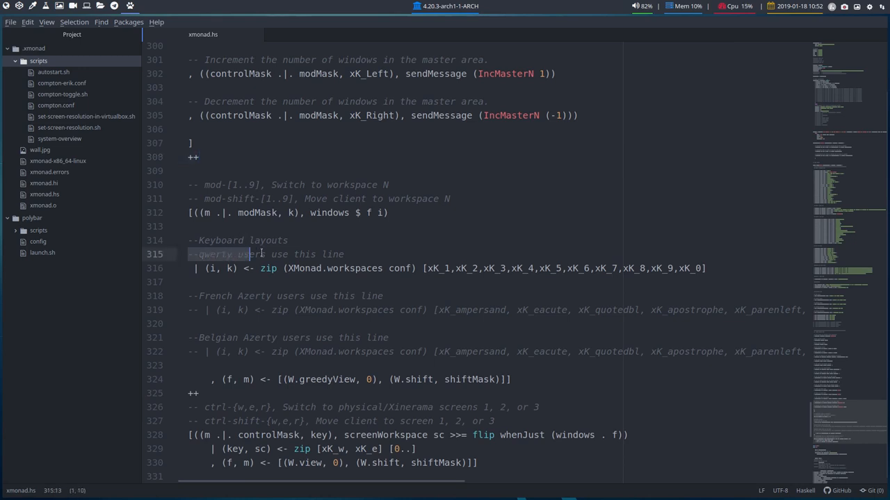
drag(263, 255, 344, 254)
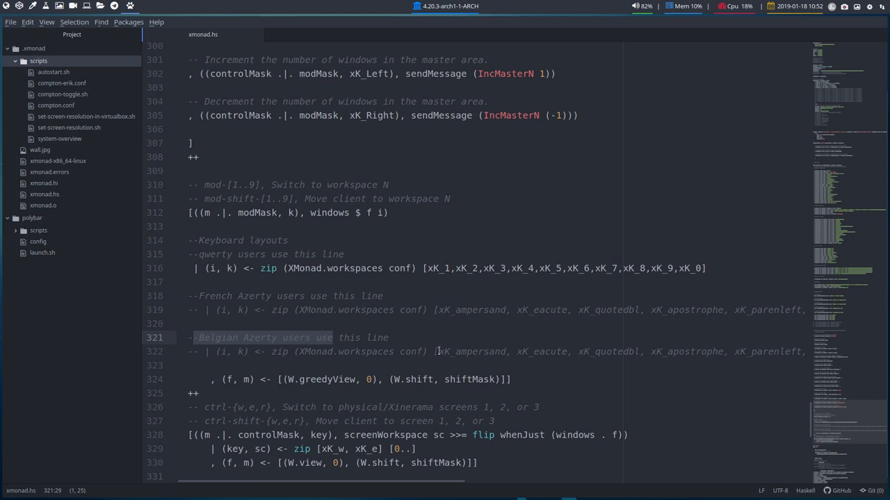
double_click(473, 350)
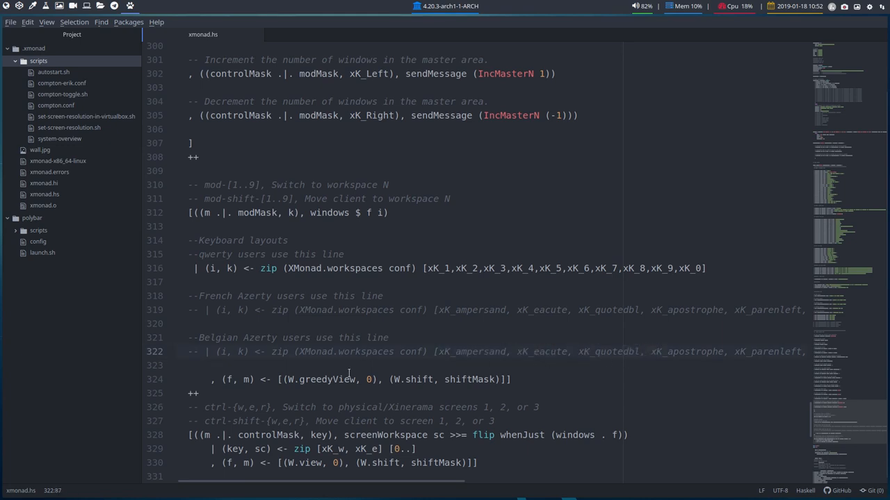
scroll(down, 3)
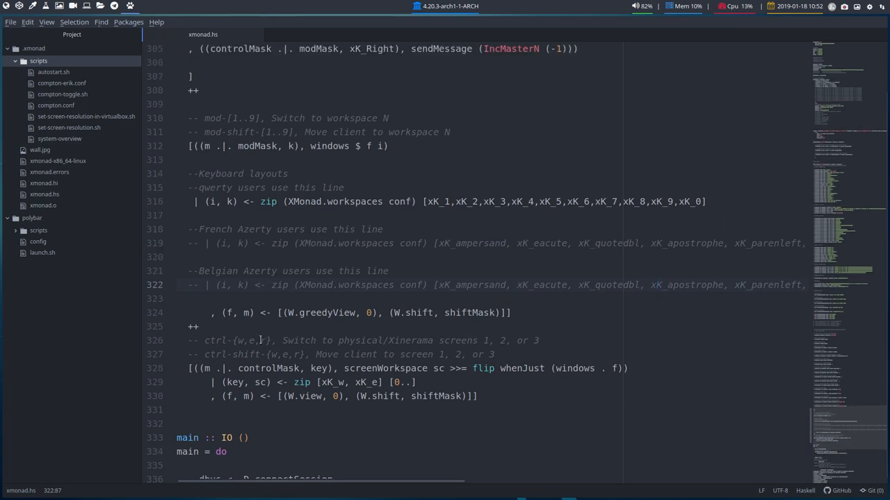
scroll(down, 3)
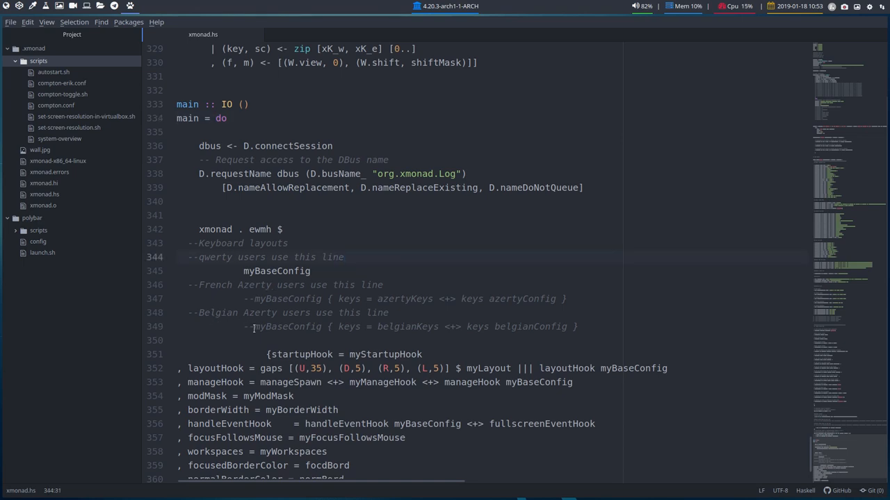
click(456, 327)
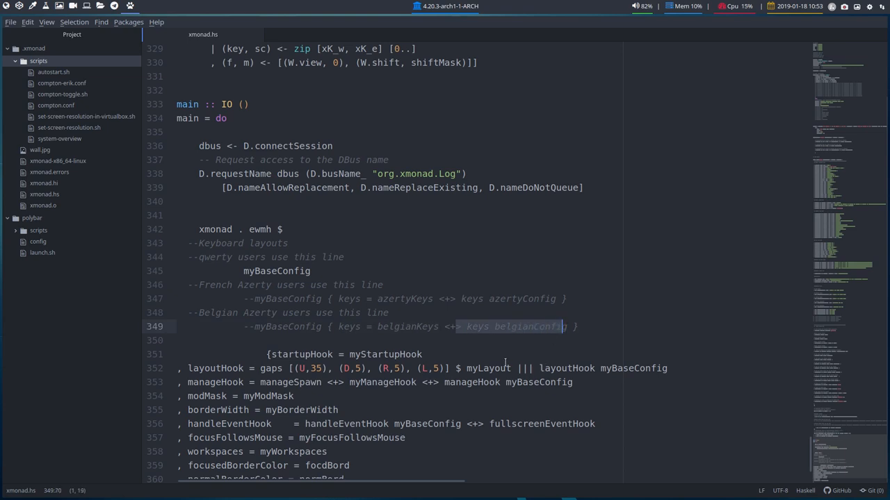
scroll(down, 3)
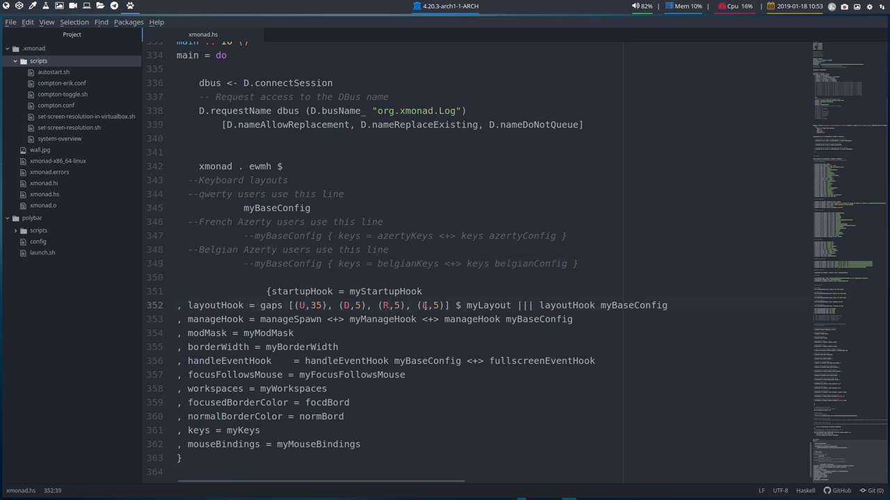
click(427, 306)
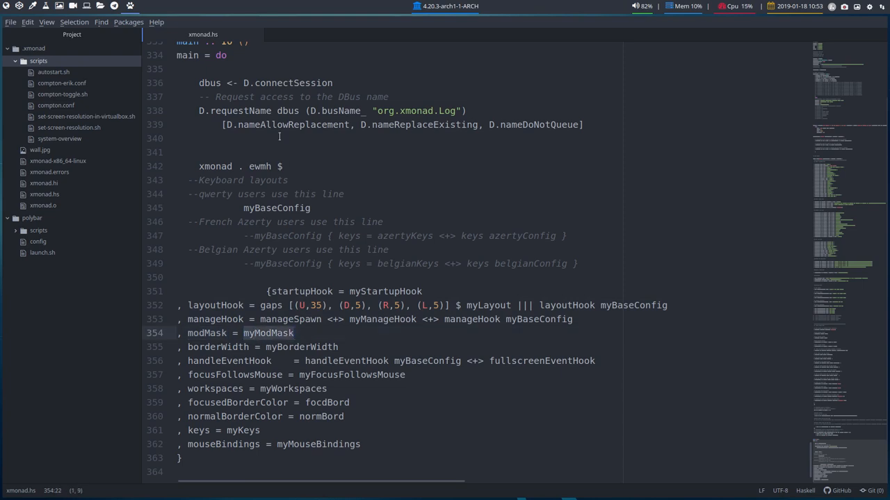
click(294, 334)
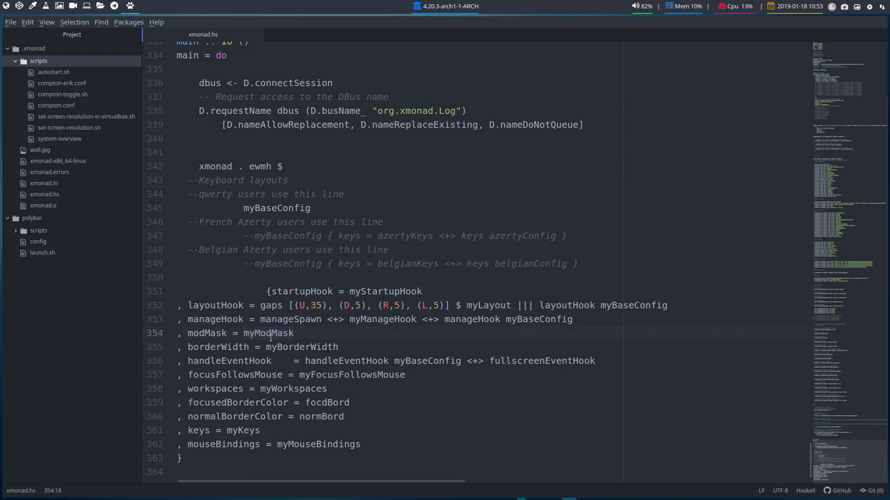
click(247, 334)
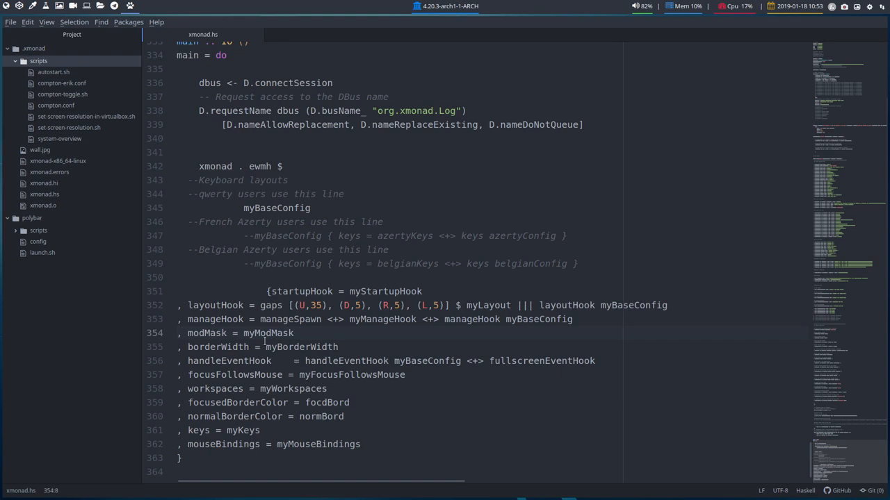
double_click(300, 347)
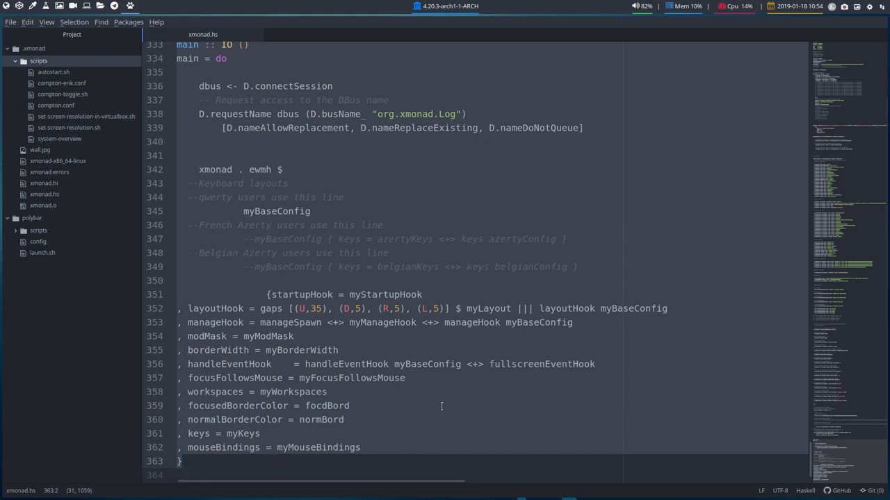
scroll(up, 3)
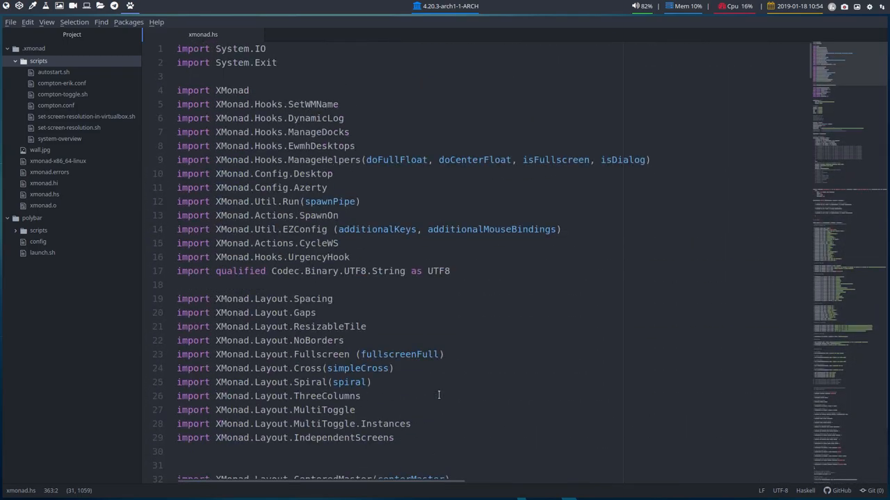
scroll(down, 3)
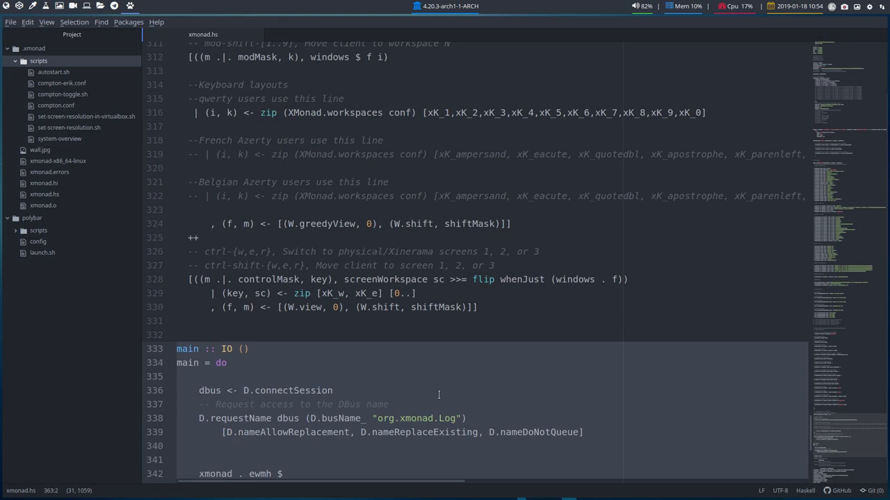
scroll(down, 3)
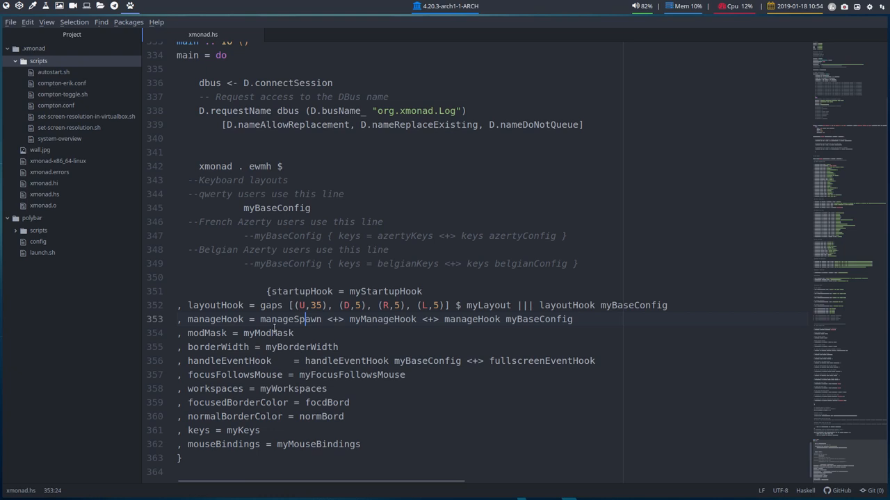
- Delete the stray spaces on blank line 350 above the startupHook setting
click(186, 278)
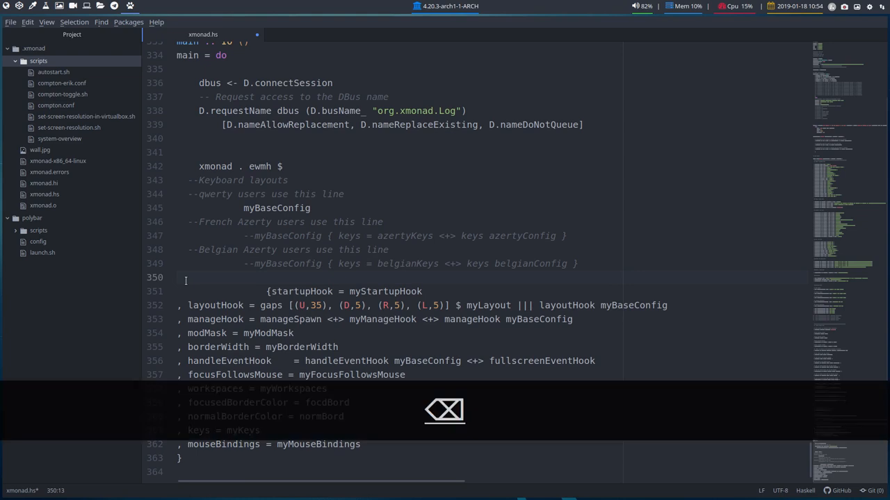
key(backspace)
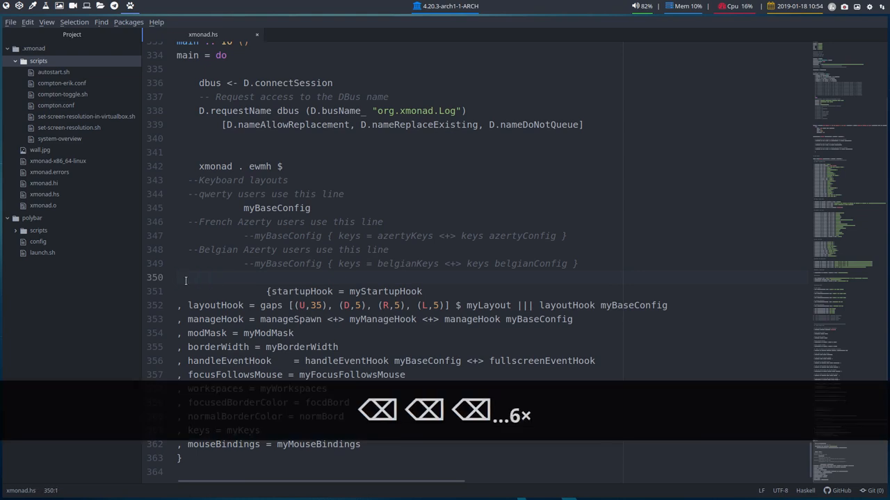